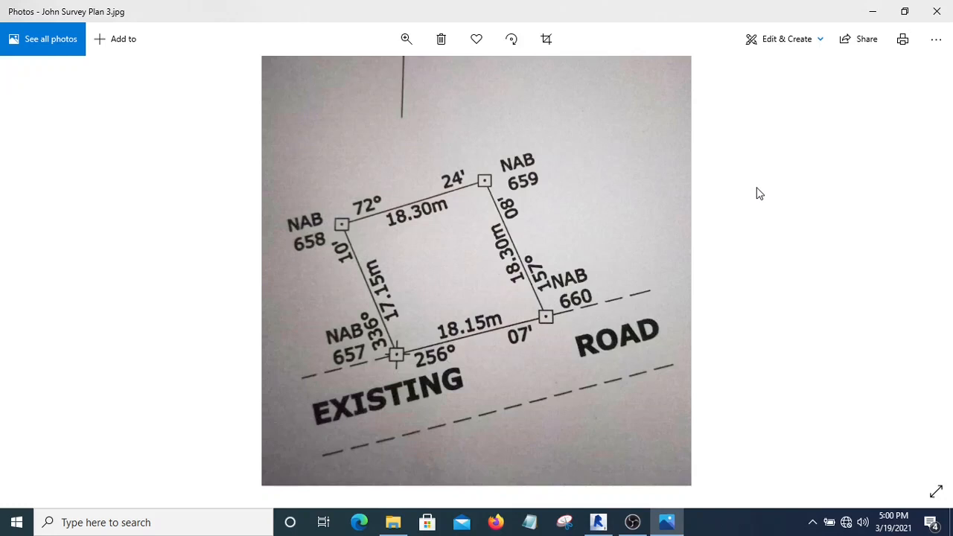
mouse_move(651, 342)
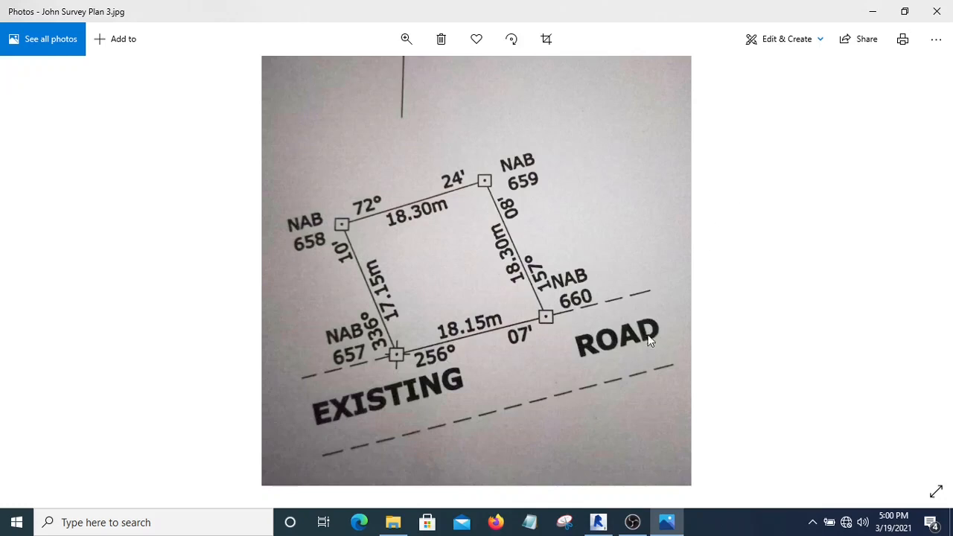
mouse_move(673, 162)
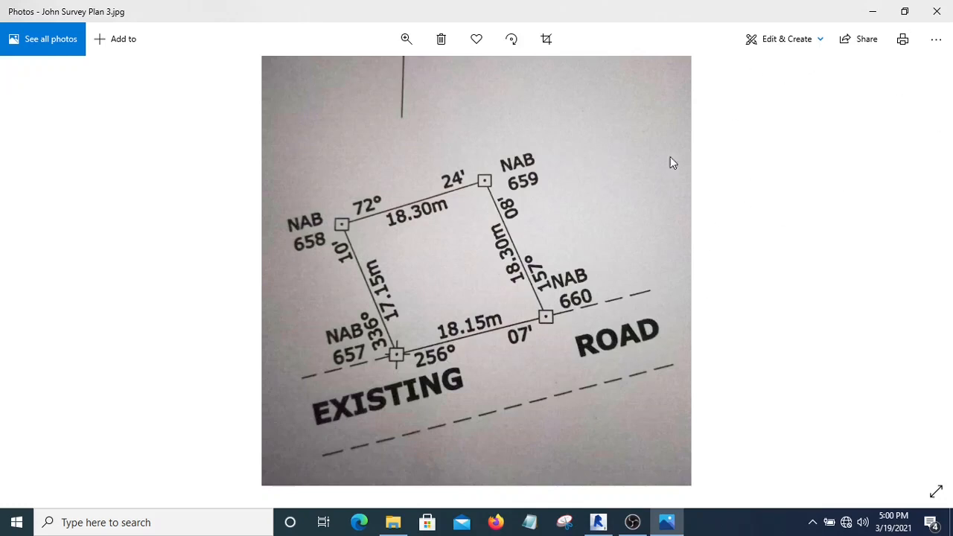
mouse_move(538, 215)
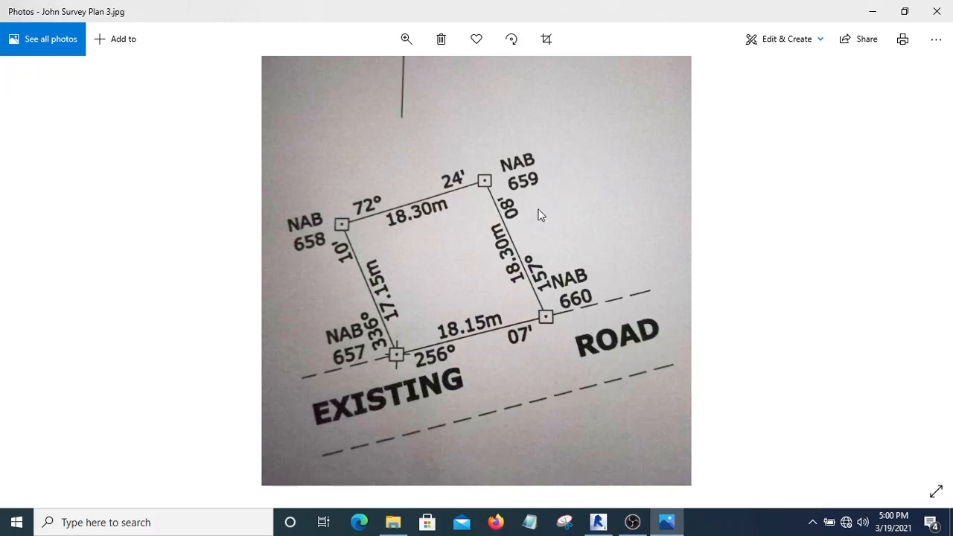
mouse_move(562, 162)
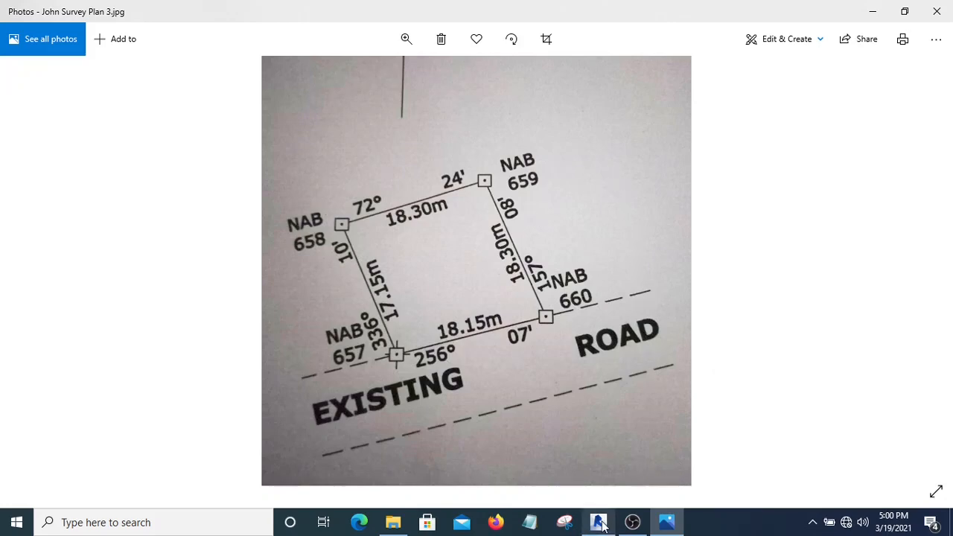
Step: Set site settings contour Stop to 100000 and angle display to Degrees
left_click(598, 522)
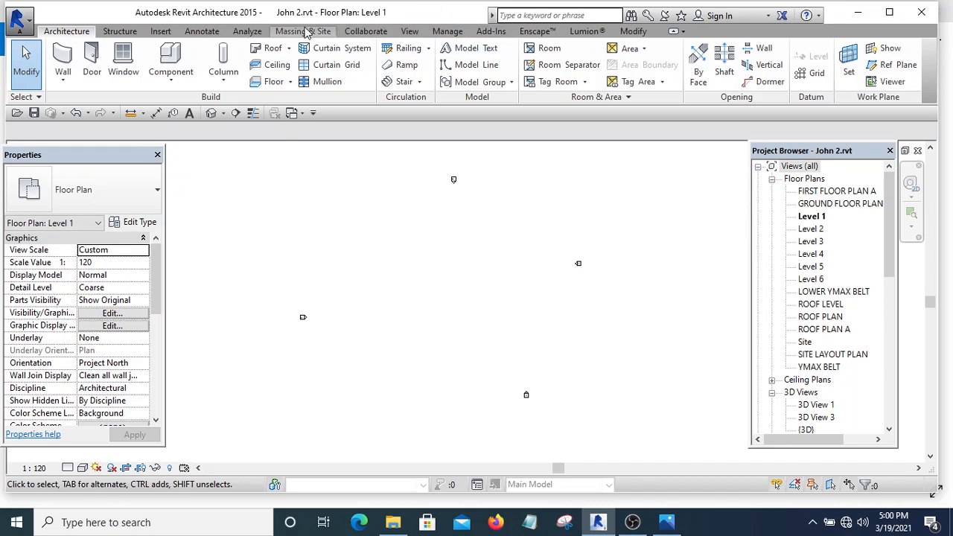
left_click(302, 31)
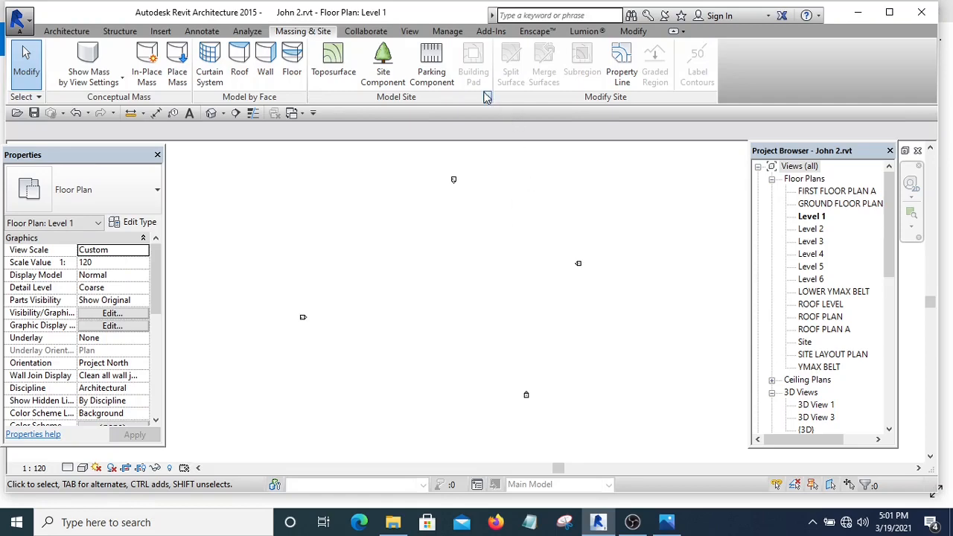
left_click(486, 97)
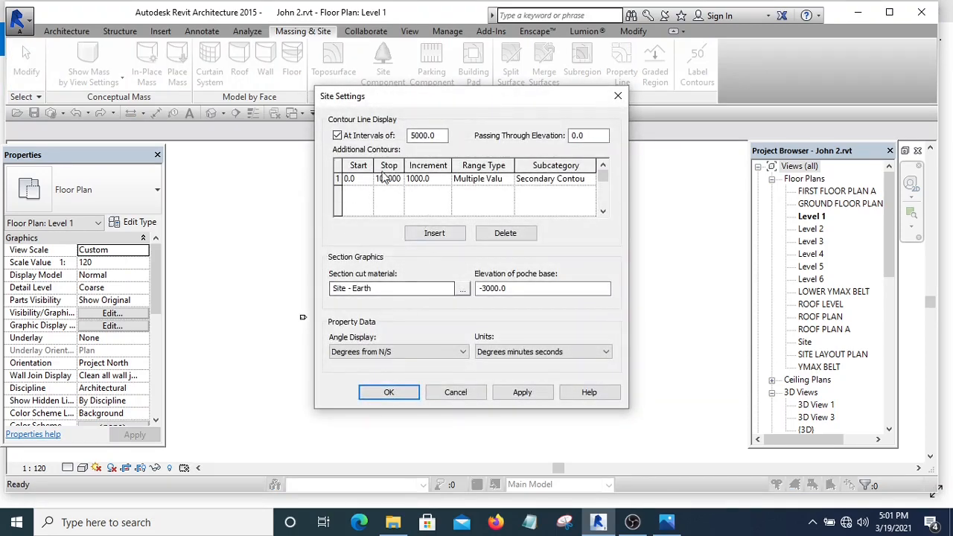
type("100000")
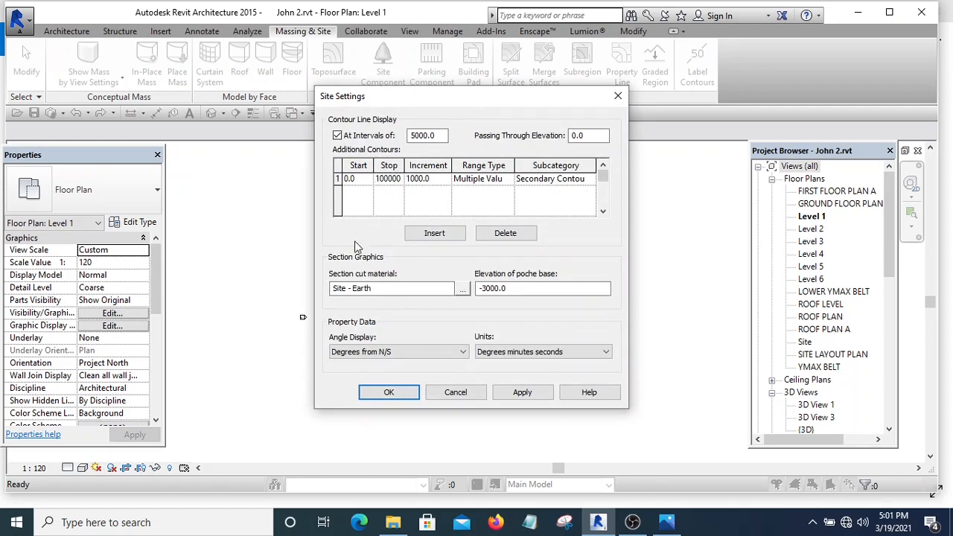
left_click(399, 352)
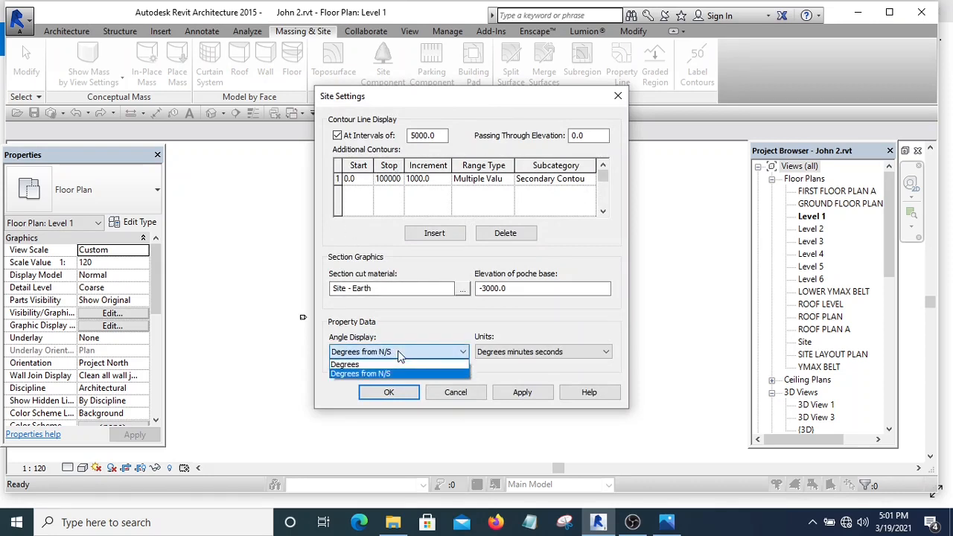
left_click(345, 365)
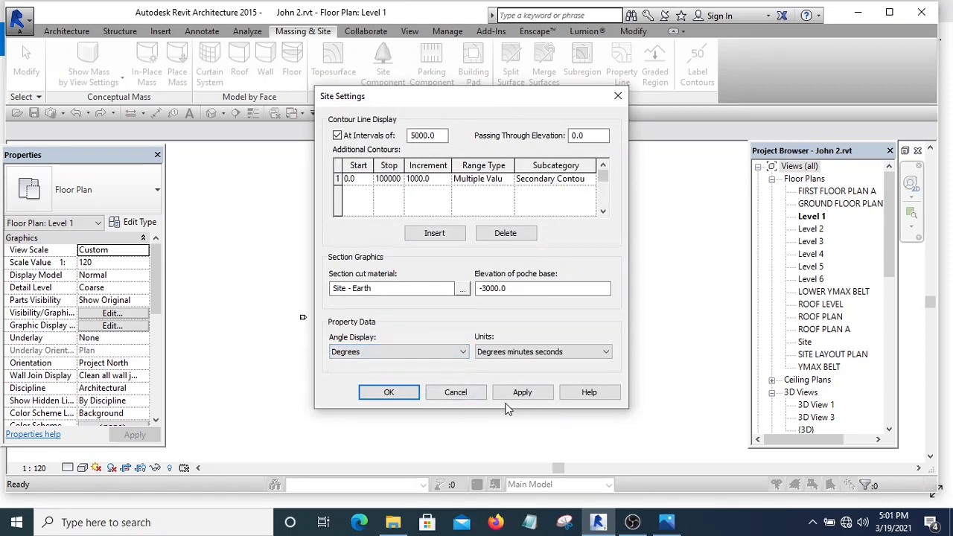
left_click(389, 392)
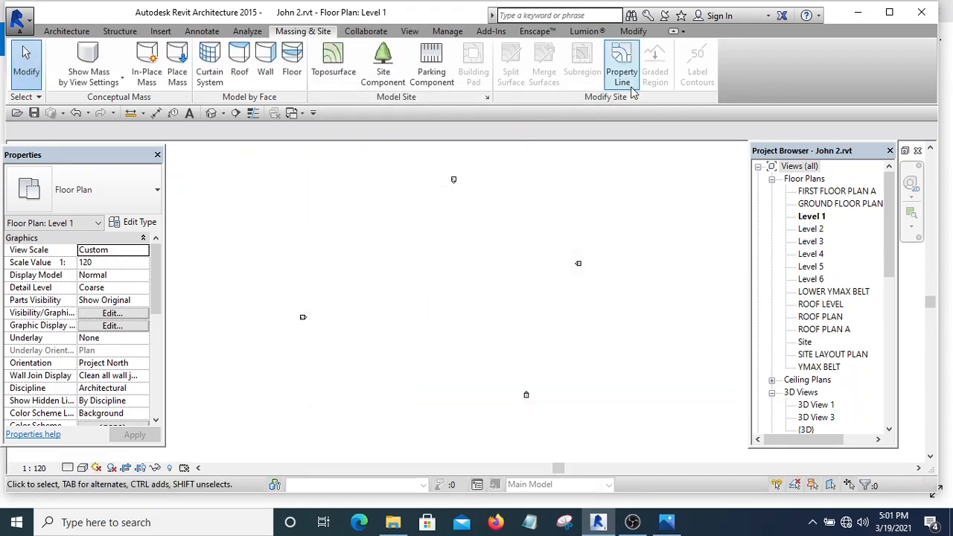
Step: Start a property line from distances and bearings, then view the survey photo
left_click(621, 61)
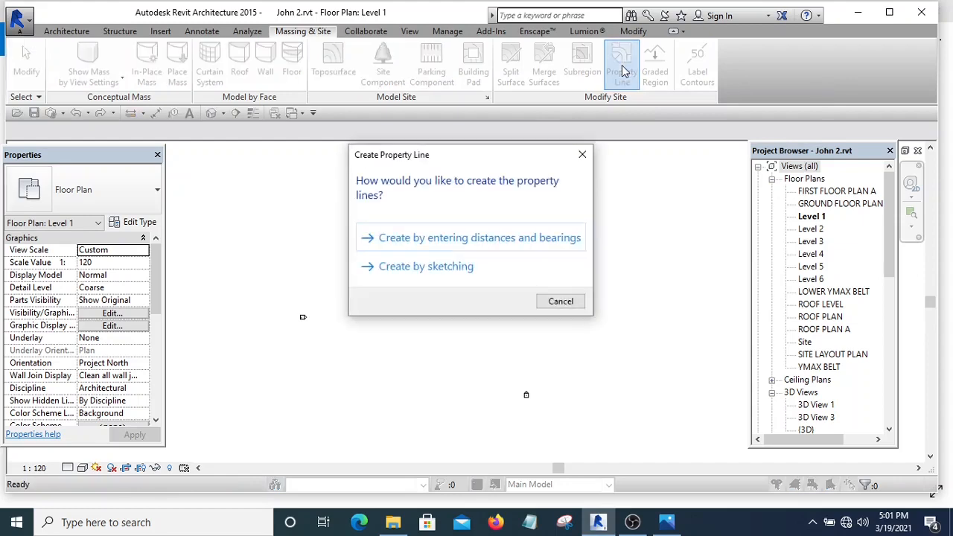
mouse_move(406, 244)
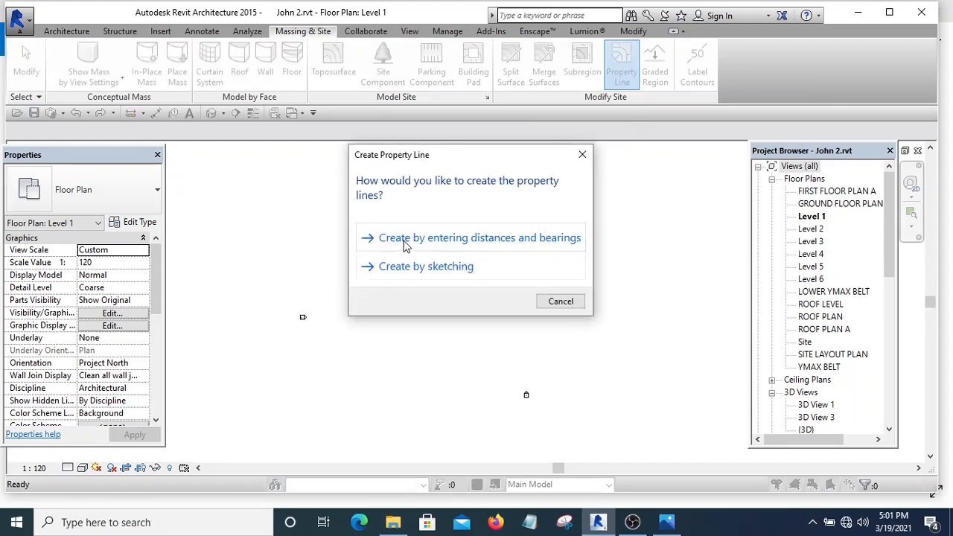
left_click(478, 237)
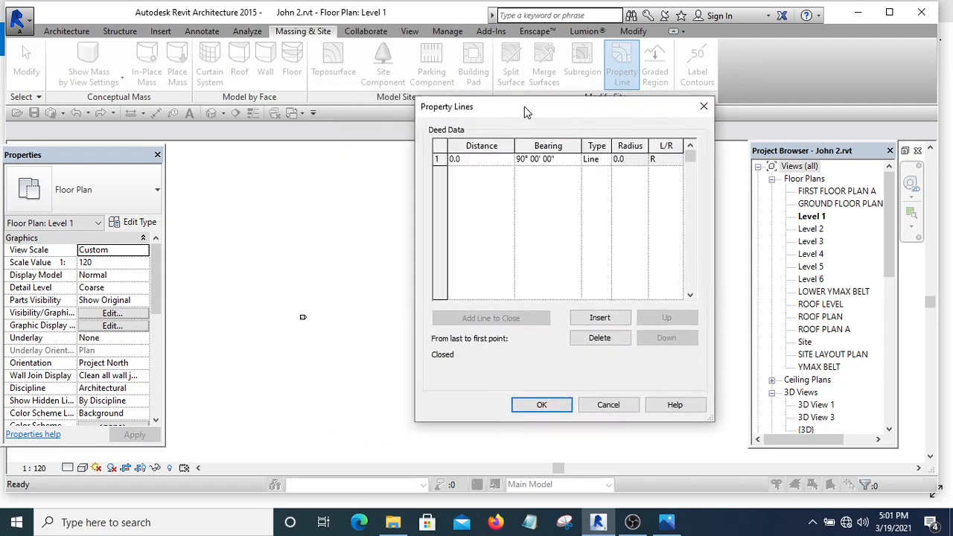
left_click(667, 522)
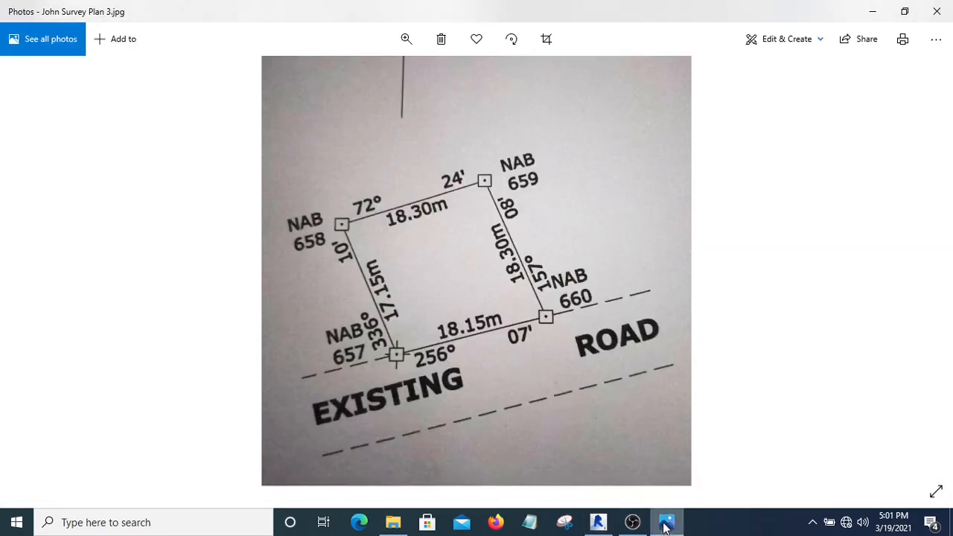
mouse_move(646, 210)
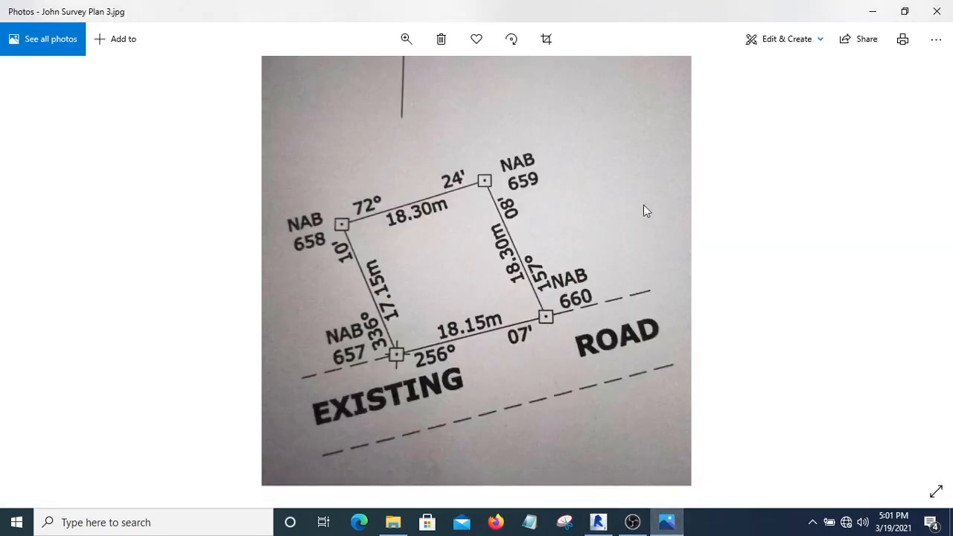
mouse_move(488, 212)
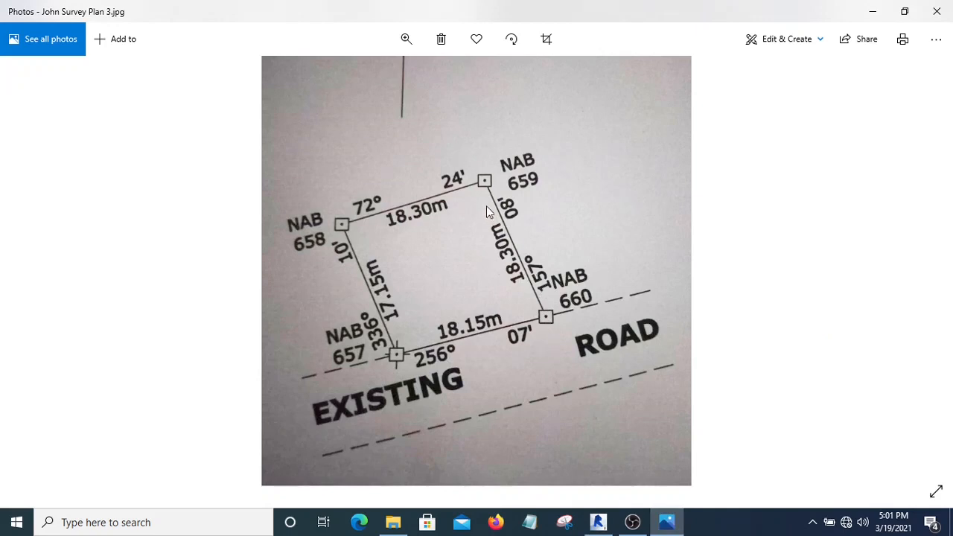
mouse_move(386, 366)
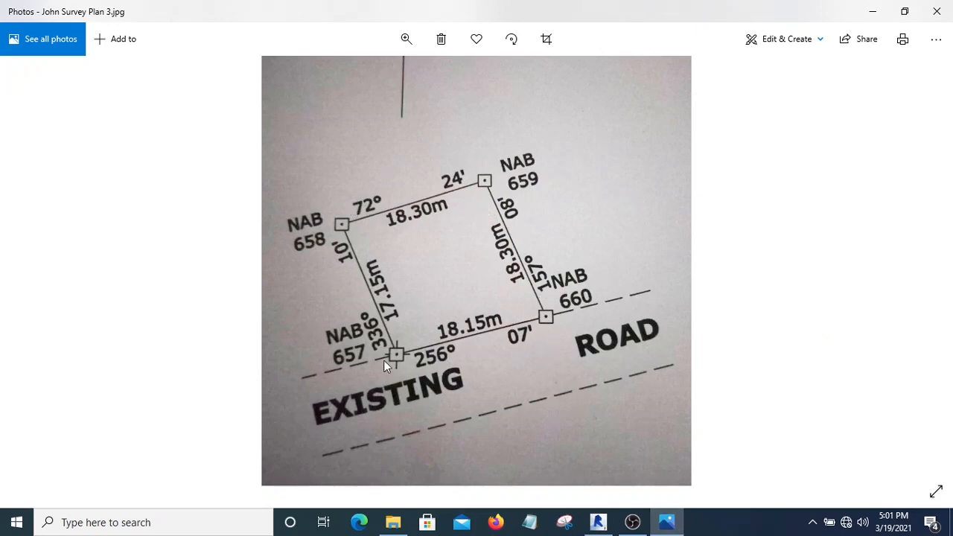
mouse_move(648, 368)
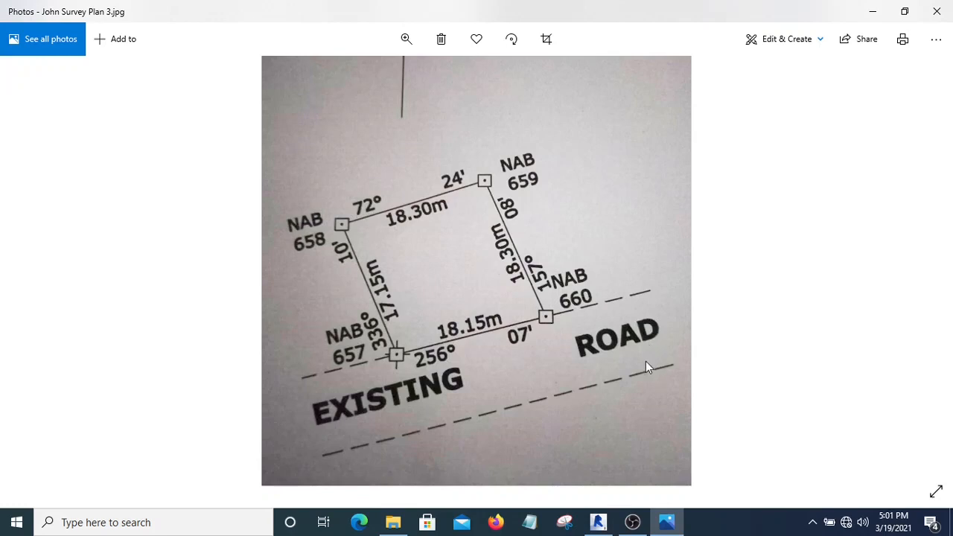
mouse_move(648, 280)
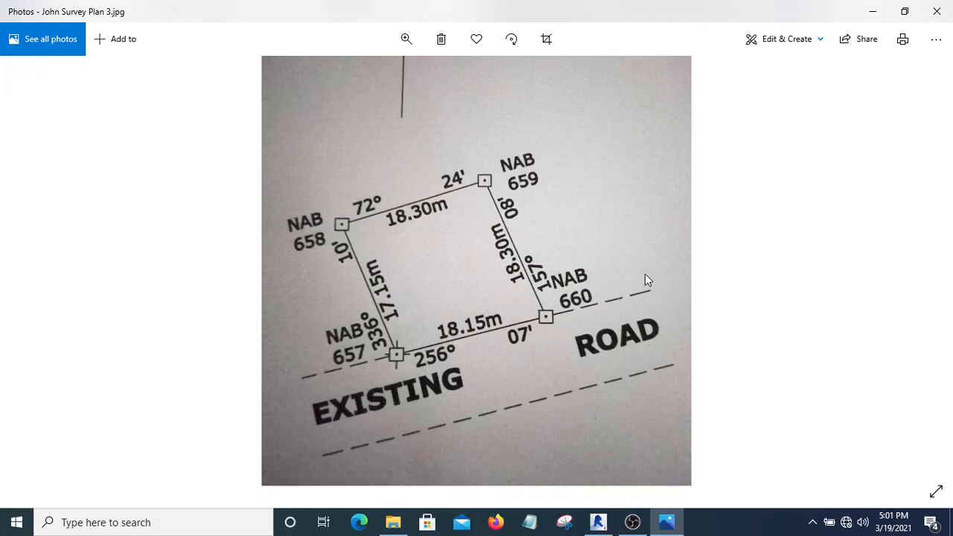
mouse_move(548, 299)
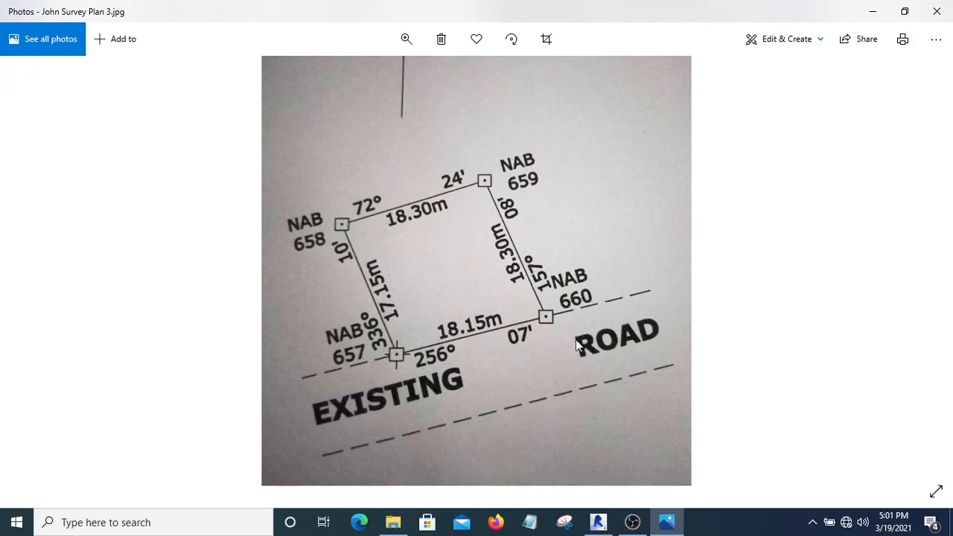
mouse_move(539, 295)
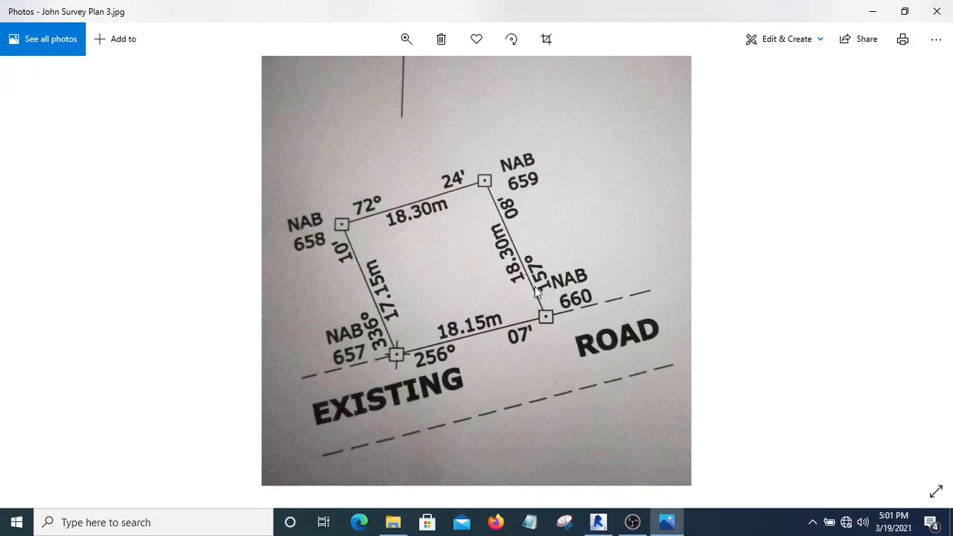
mouse_move(557, 281)
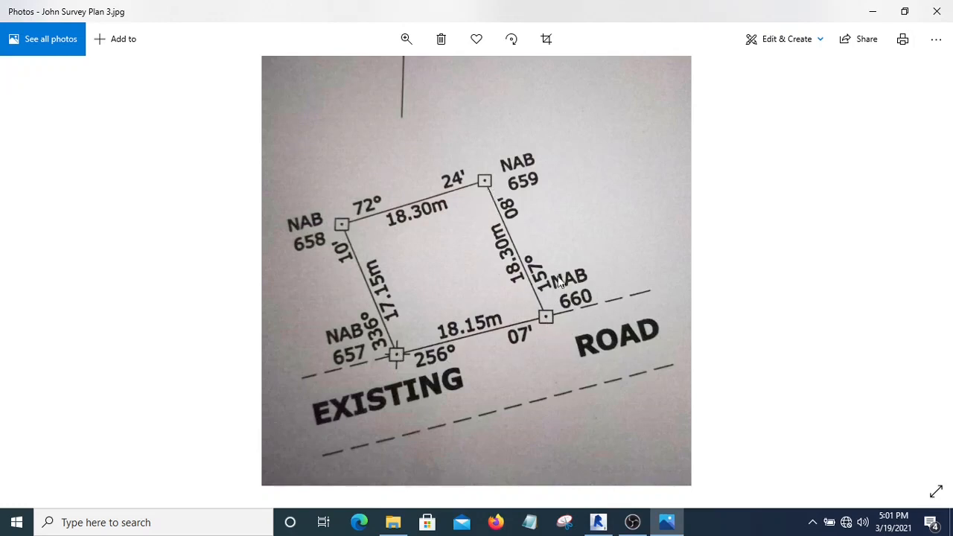
mouse_move(530, 295)
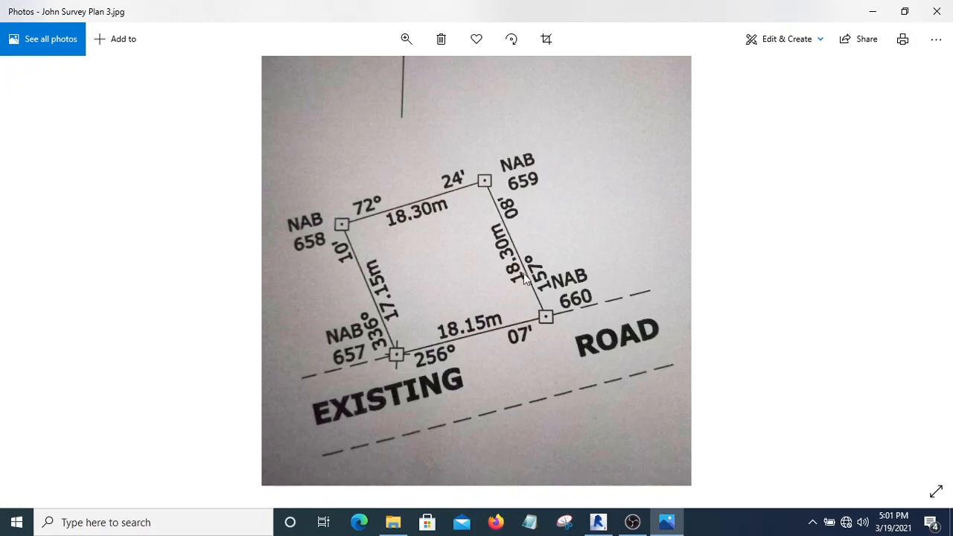
mouse_move(376, 210)
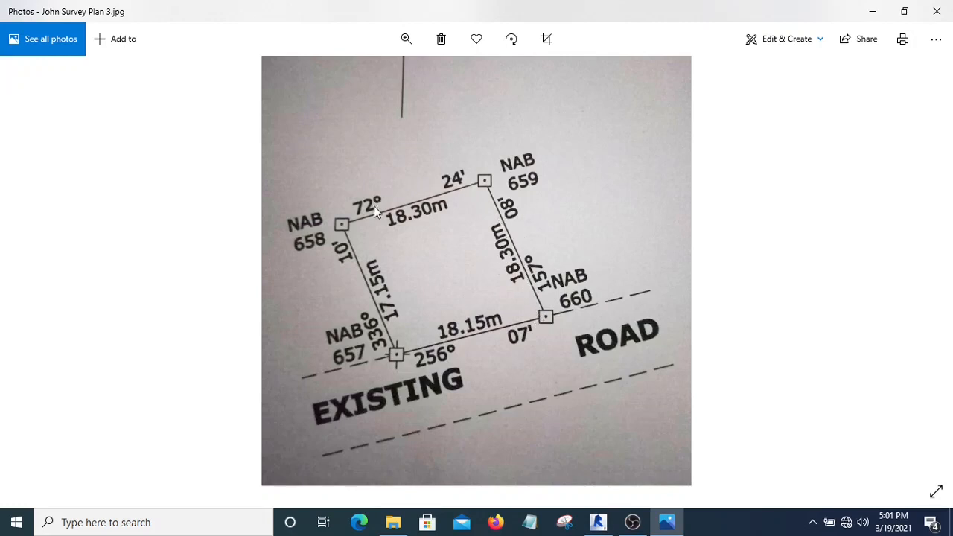
mouse_move(385, 296)
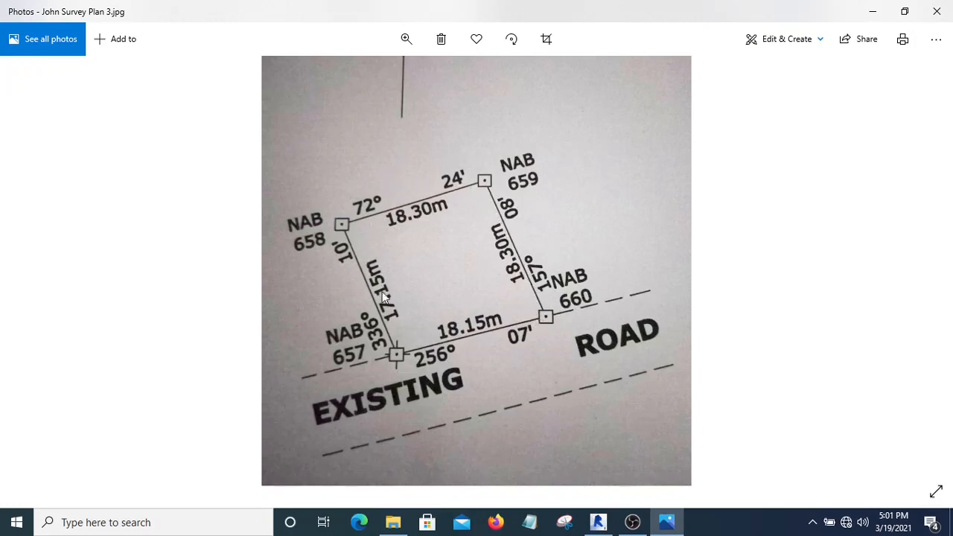
mouse_move(611, 521)
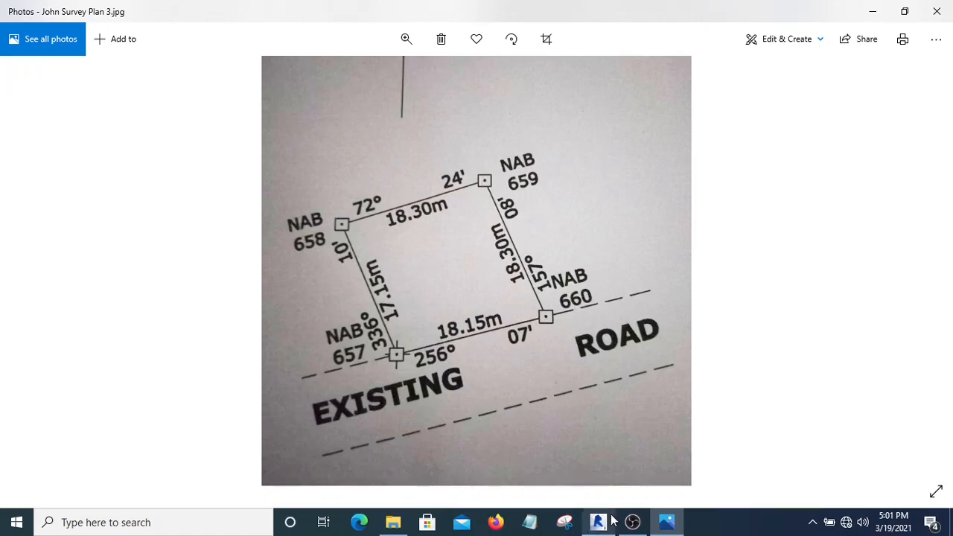
Step: Return to Revit's Property Lines deed-data table with its default row
left_click(598, 522)
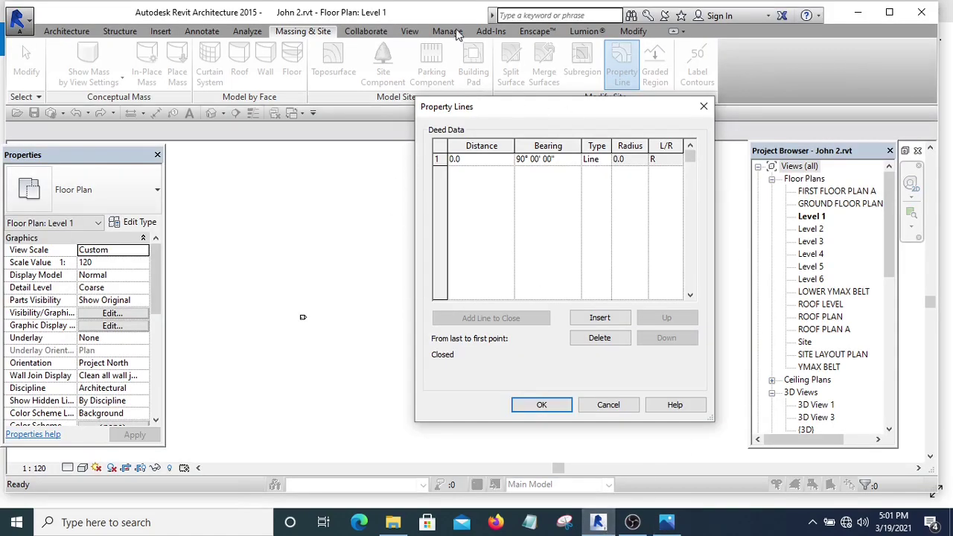
mouse_move(667, 318)
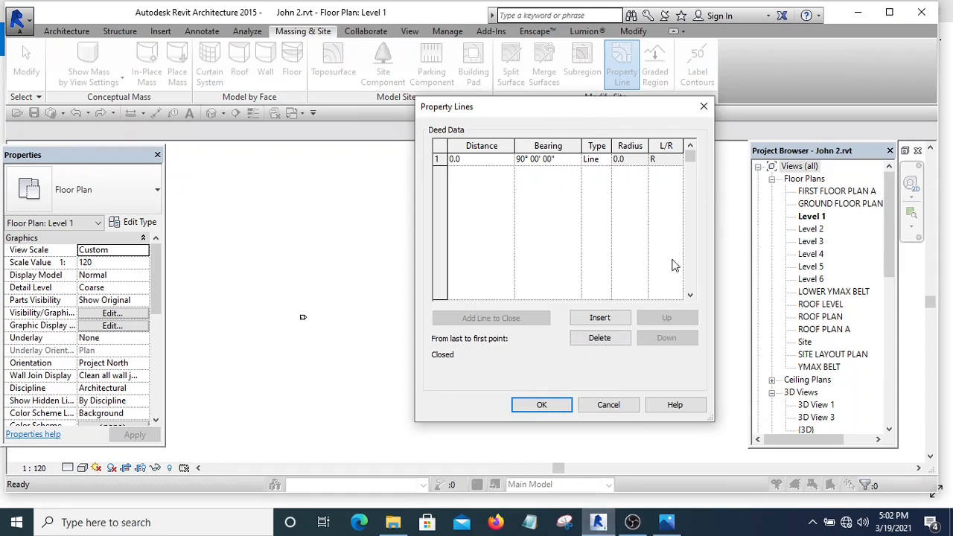
mouse_move(507, 238)
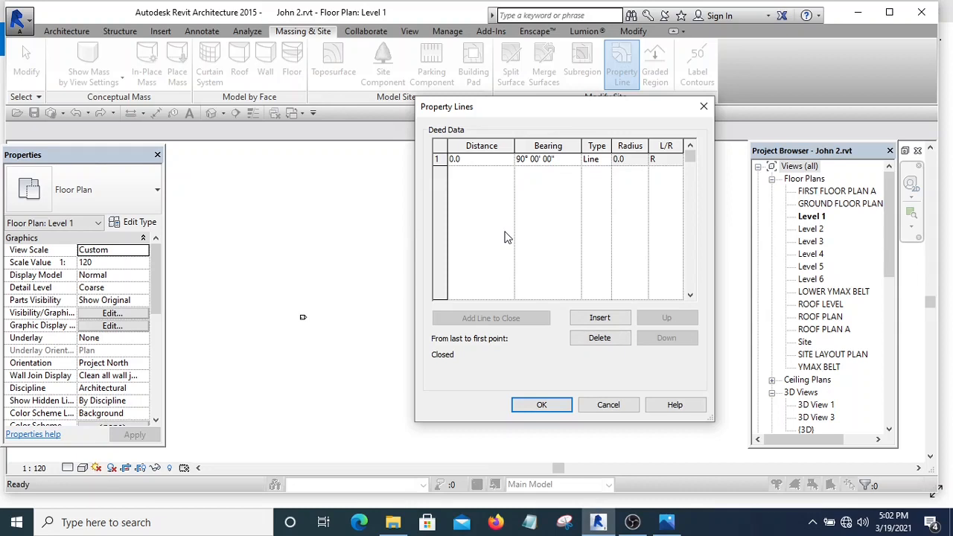
mouse_move(600, 370)
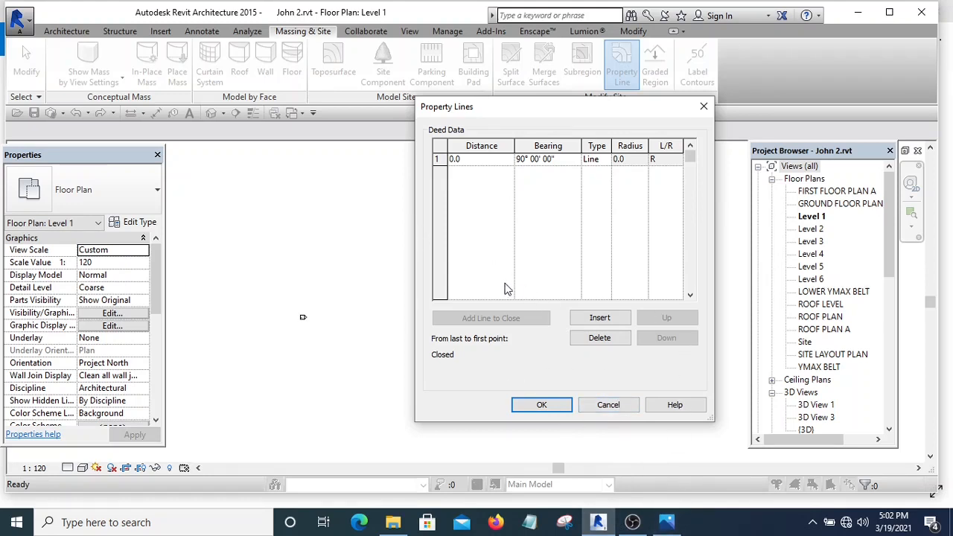
mouse_move(633, 503)
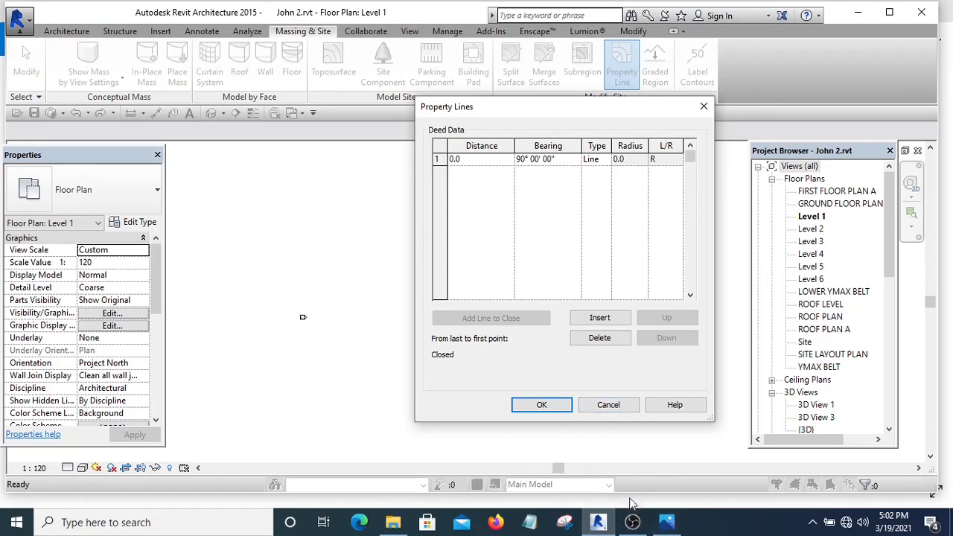
Step: View John Survey Plan 3.jpg to read the plot's side lengths and bearings
left_click(666, 522)
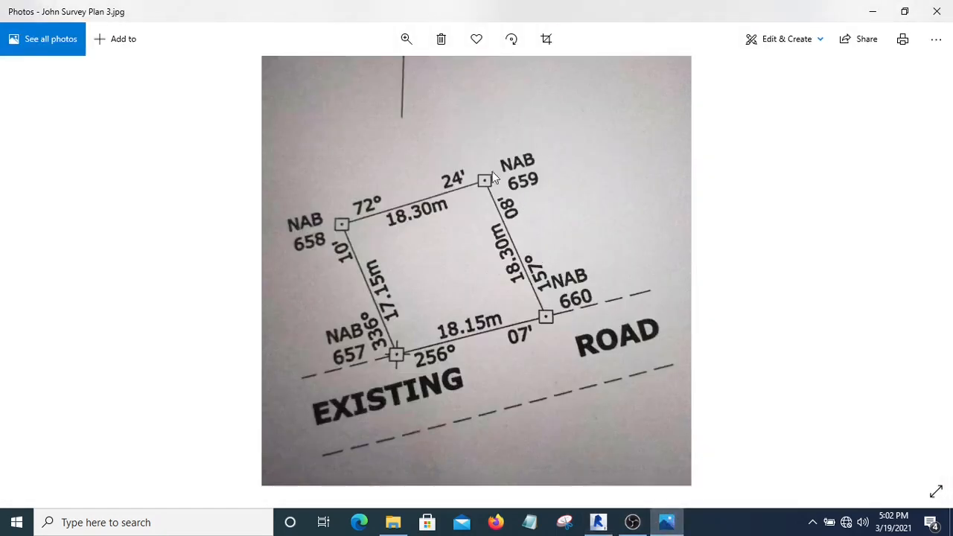
mouse_move(568, 308)
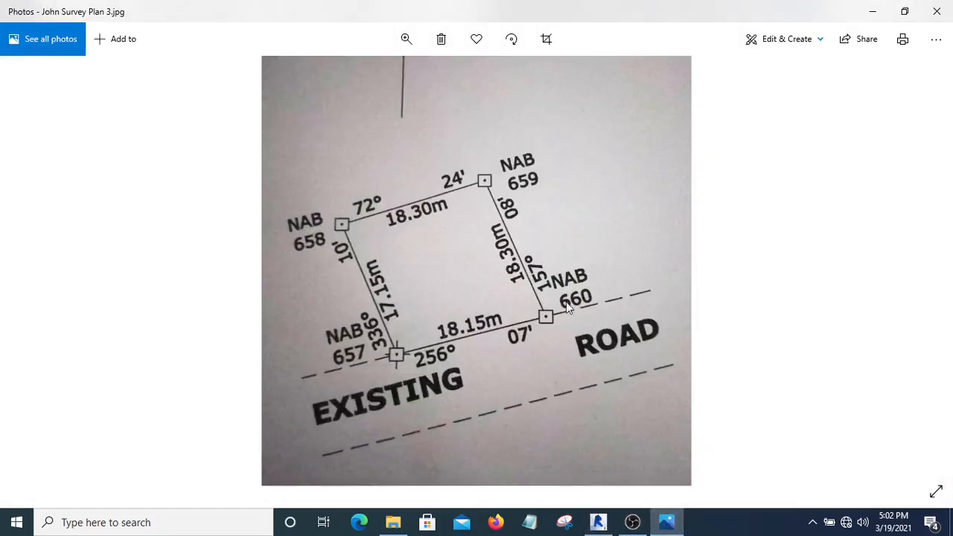
mouse_move(511, 269)
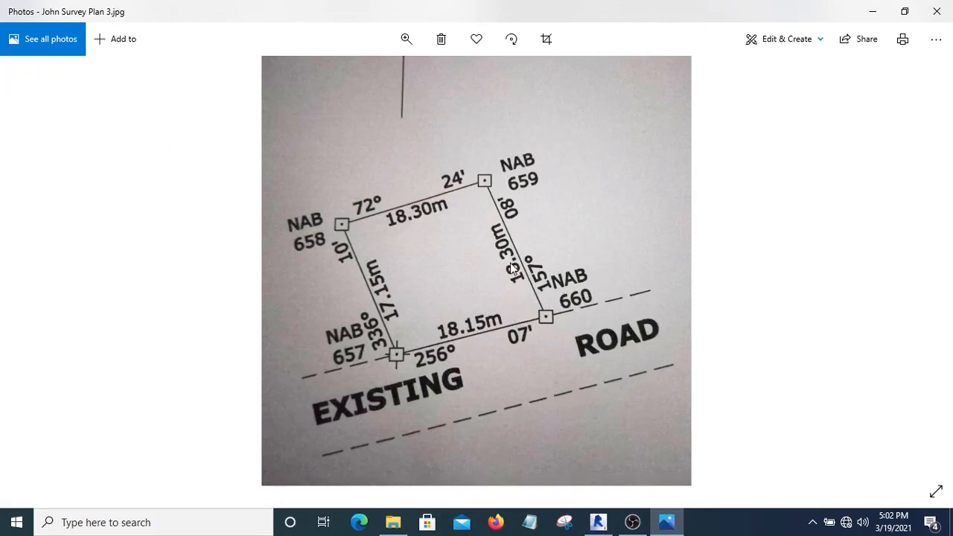
mouse_move(518, 277)
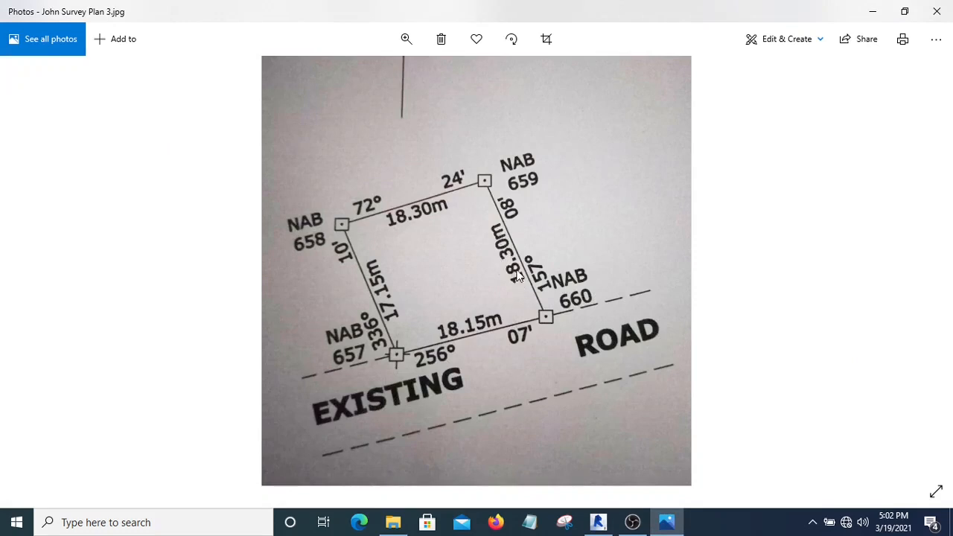
mouse_move(515, 348)
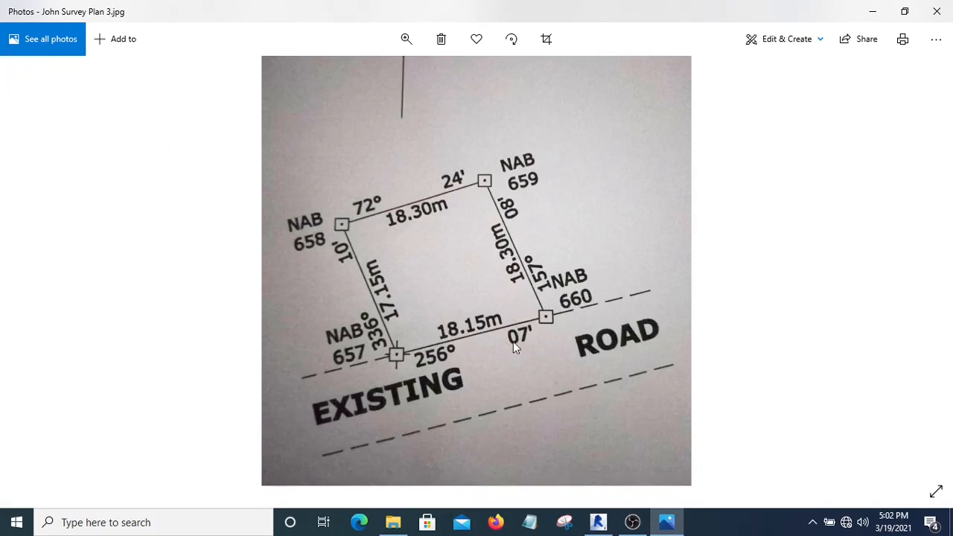
mouse_move(550, 287)
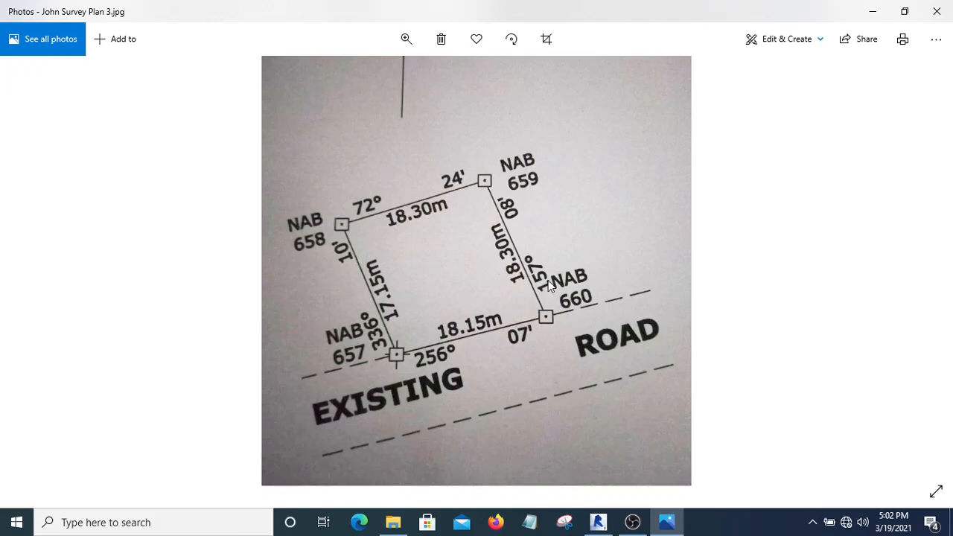
mouse_move(525, 249)
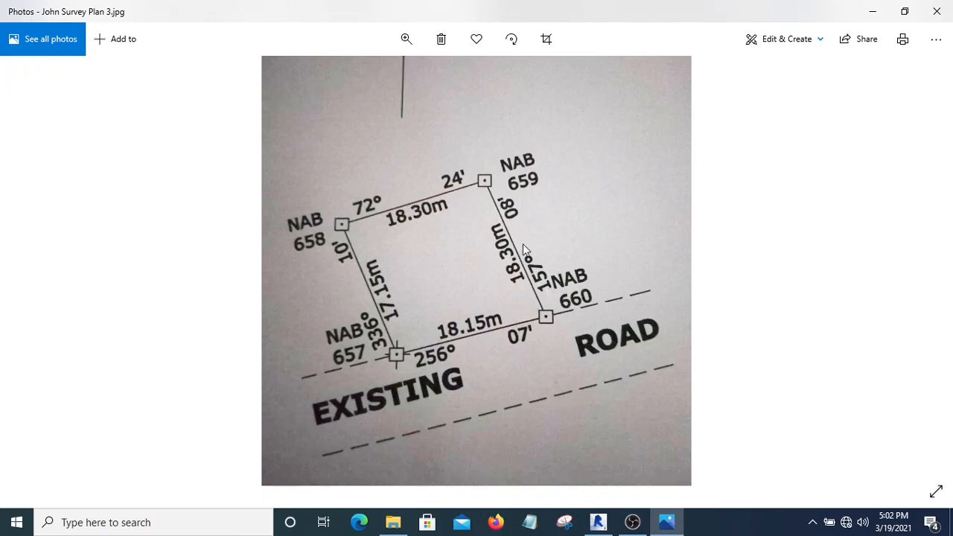
mouse_move(524, 227)
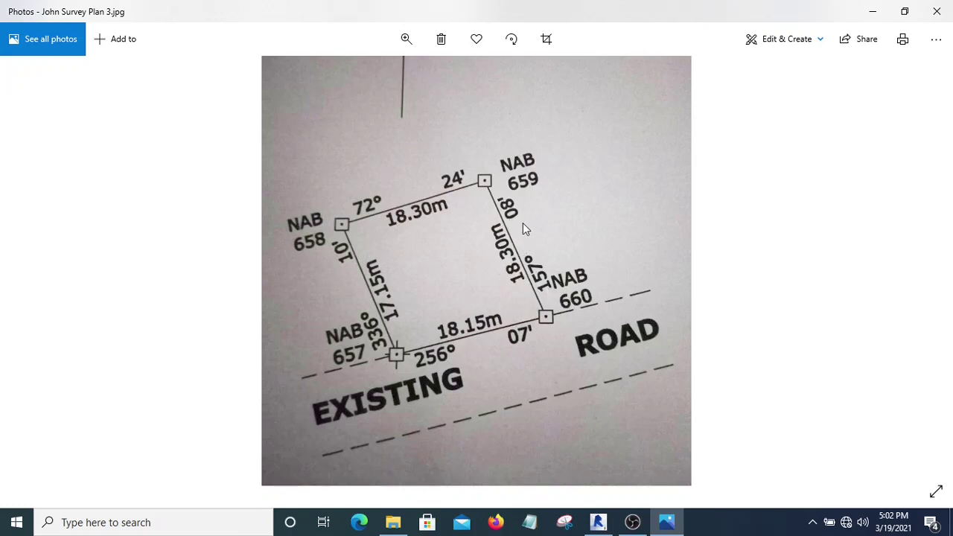
Step: Enter line 1 as 18300 at bearing 157° 08' 00" and insert a second row
left_click(598, 523)
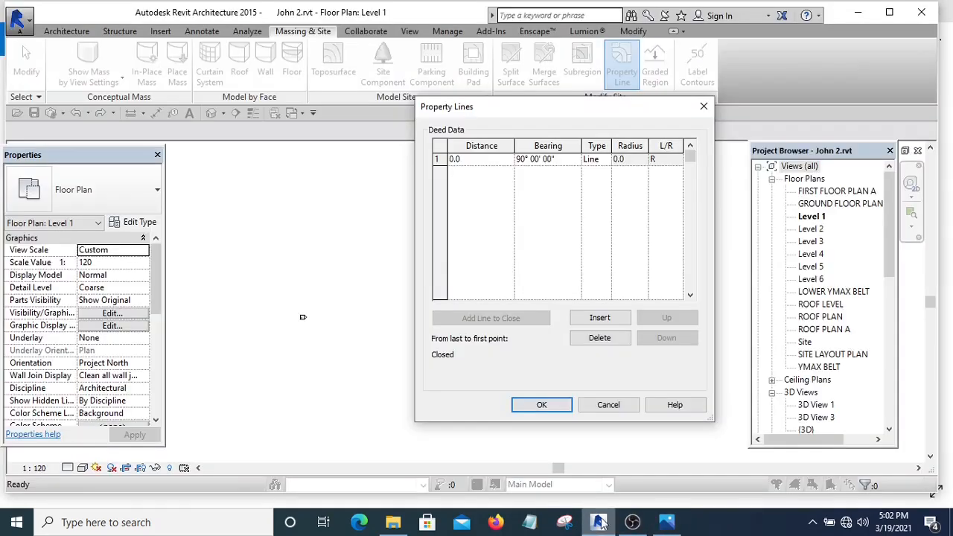
left_click(458, 158)
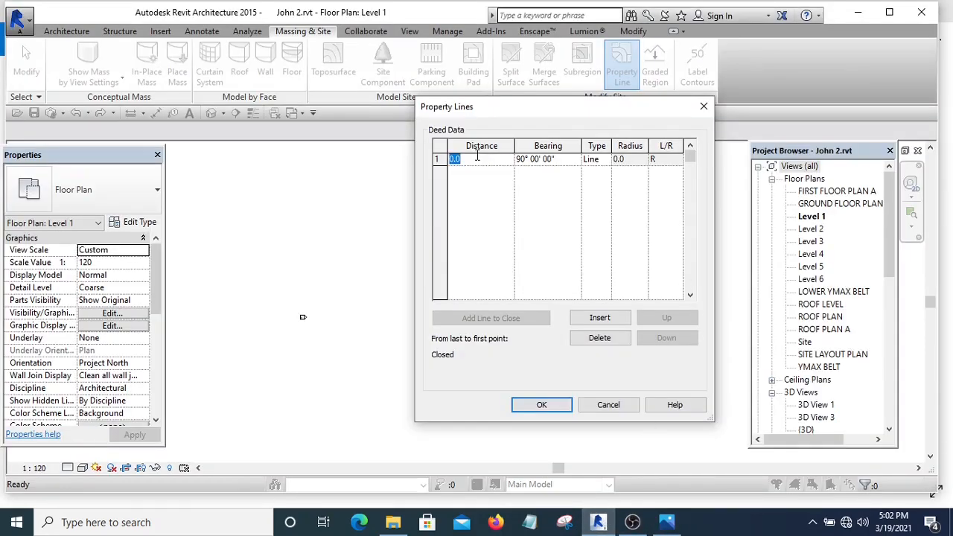
type("1830")
left_click(548, 159)
type("157")
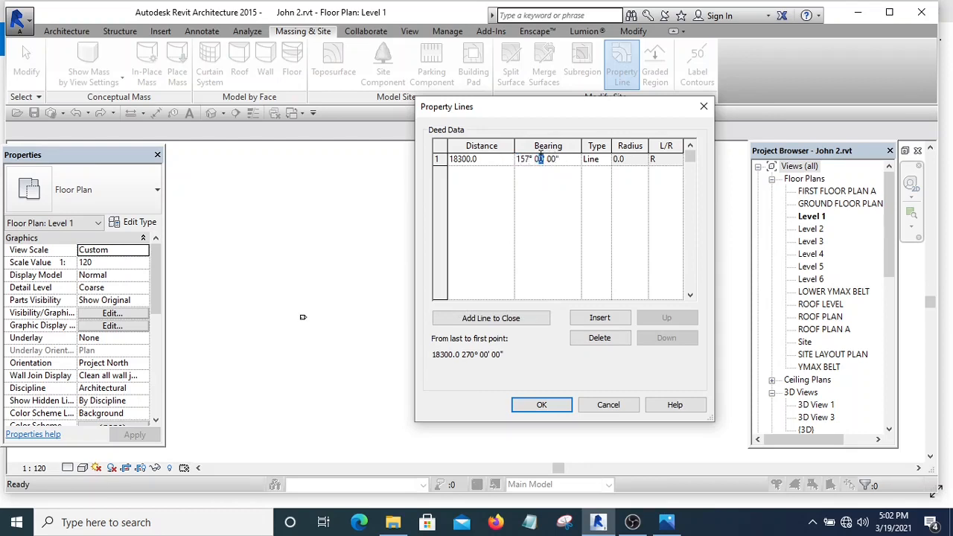
left_click(600, 317)
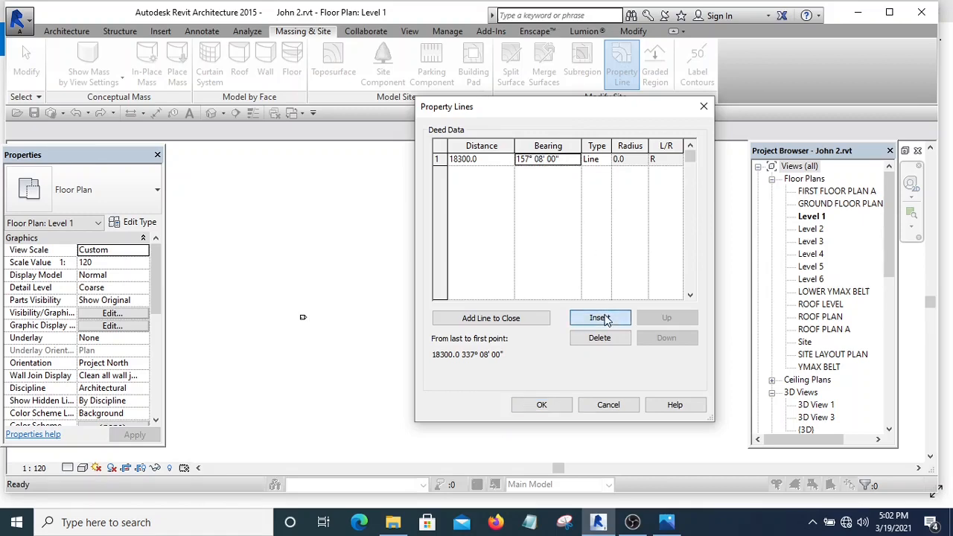
left_click(600, 317)
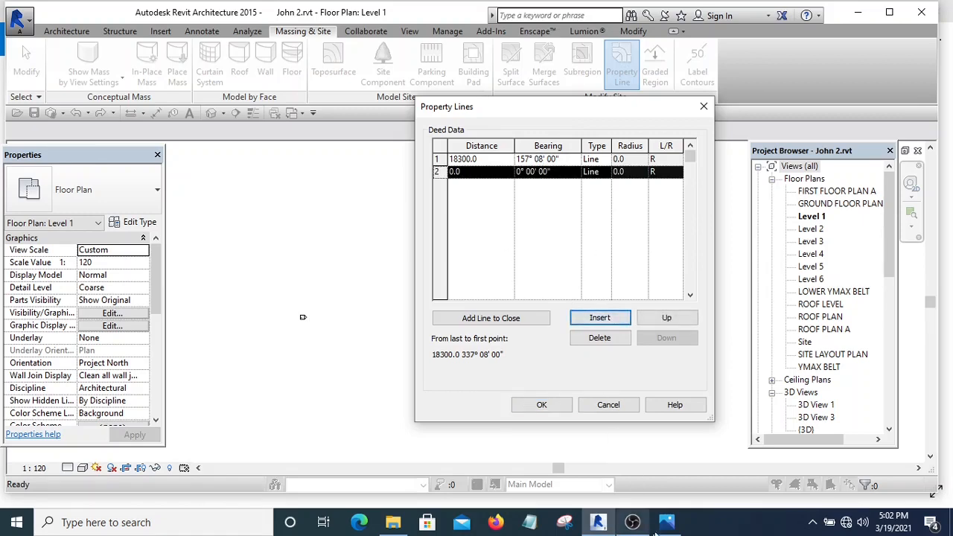
Step: Check the survey photo and enter line 2 as 18300 at bearing 72° 24'
left_click(666, 522)
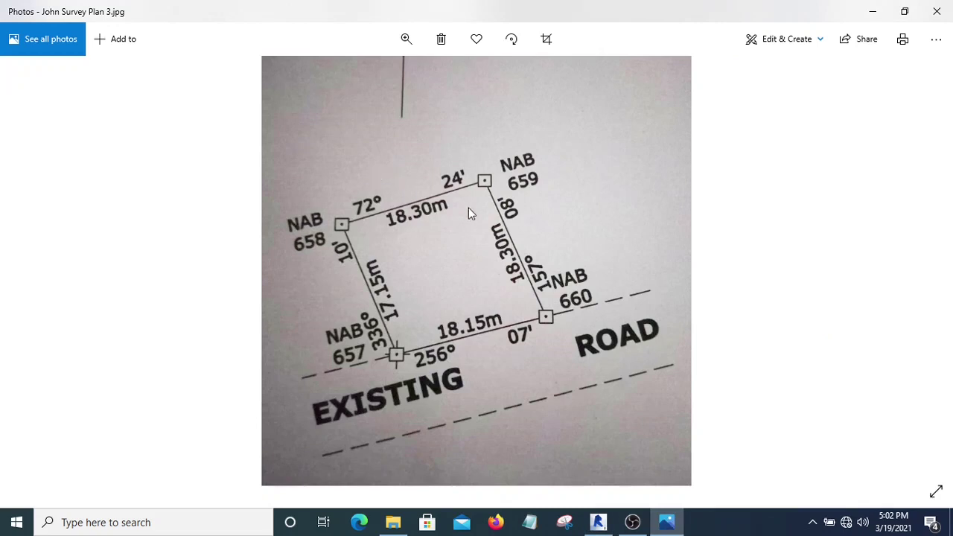
mouse_move(395, 225)
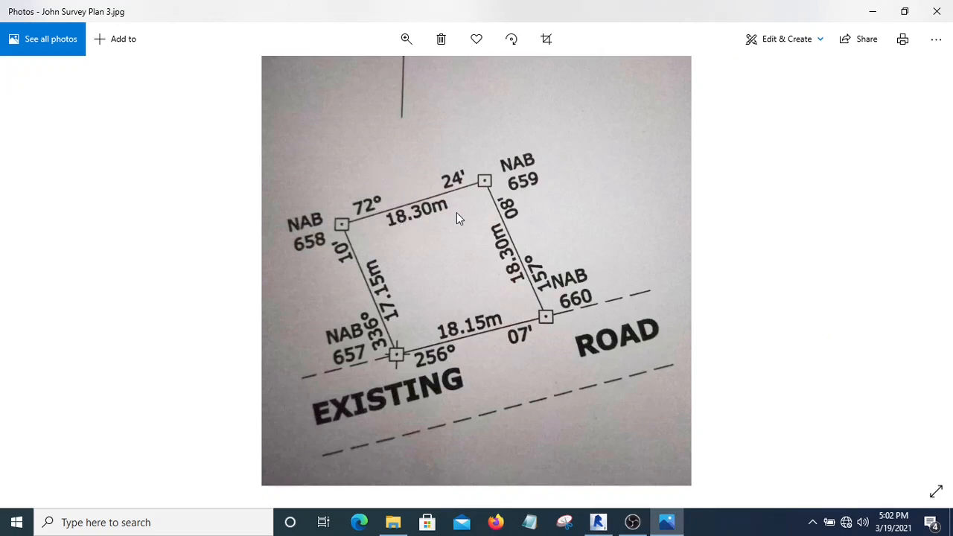
mouse_move(458, 199)
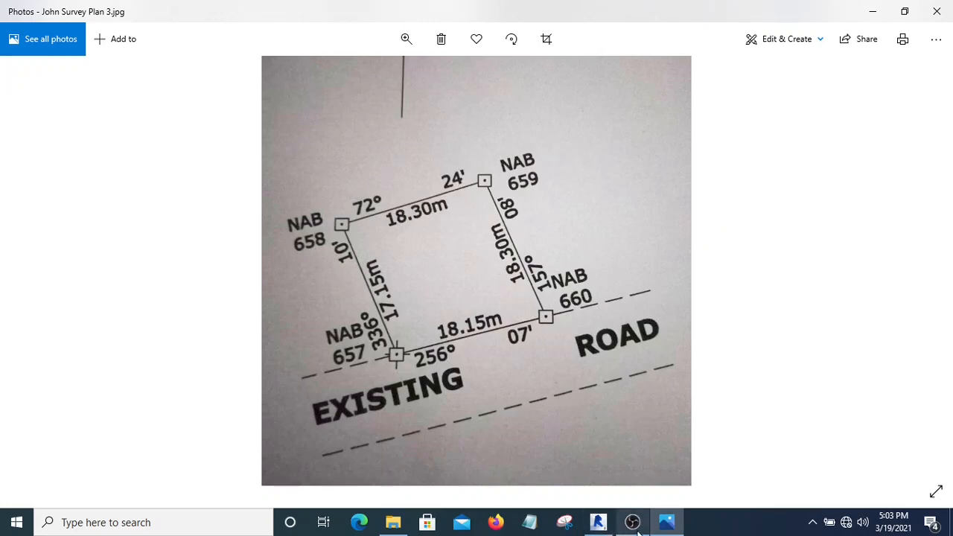
left_click(598, 523)
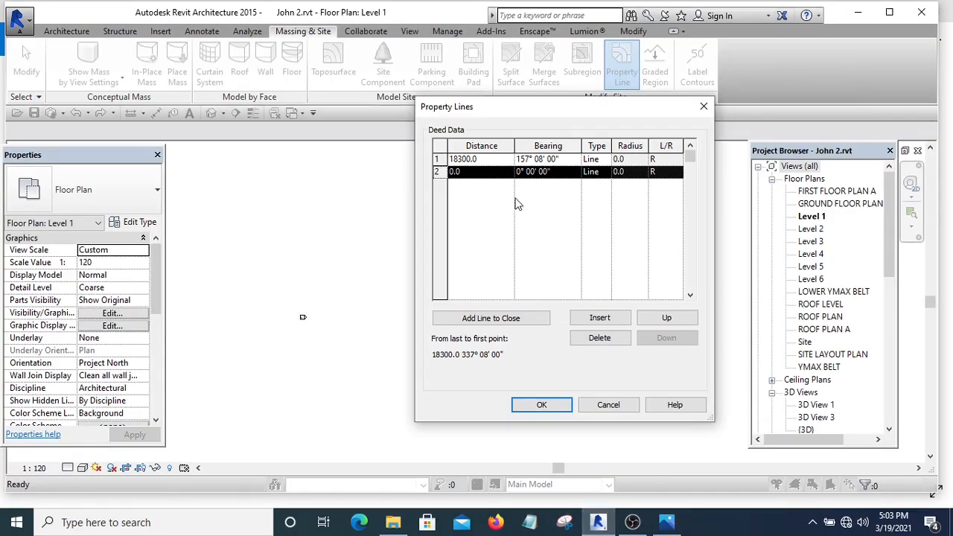
left_click(467, 171)
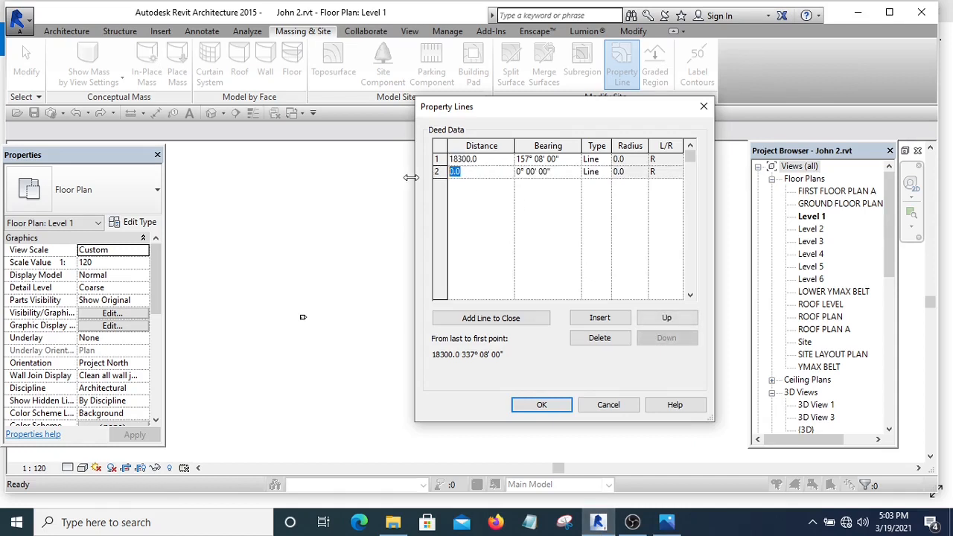
type("1830")
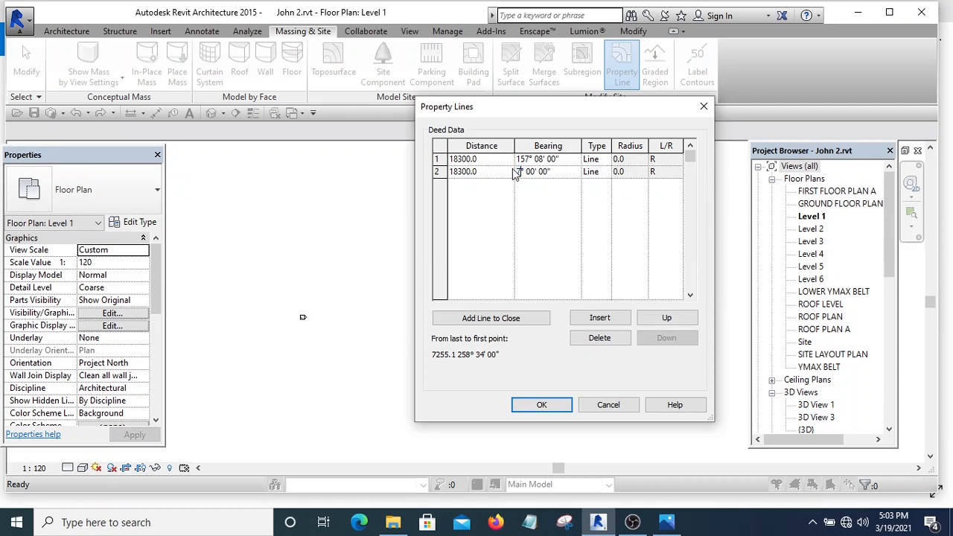
type("72° 00' 00\"")
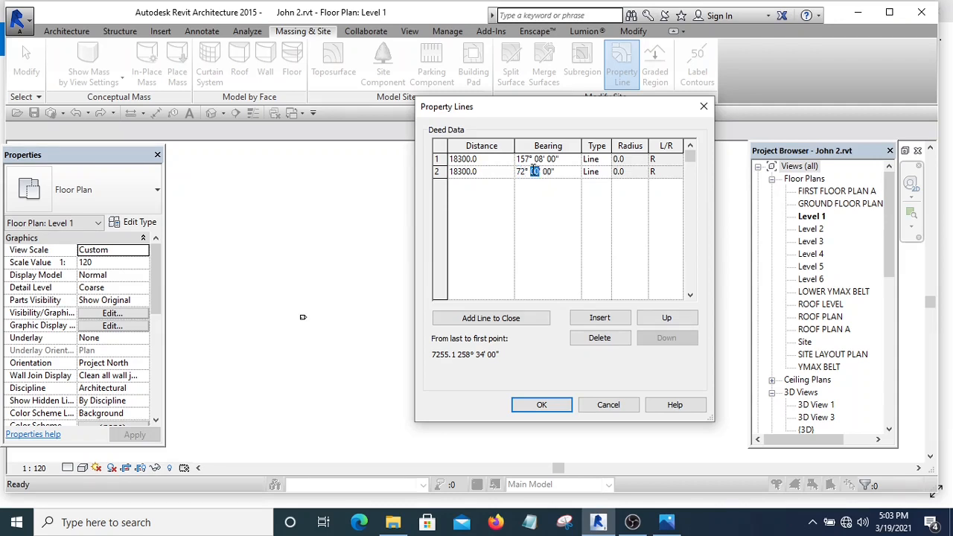
type("24")
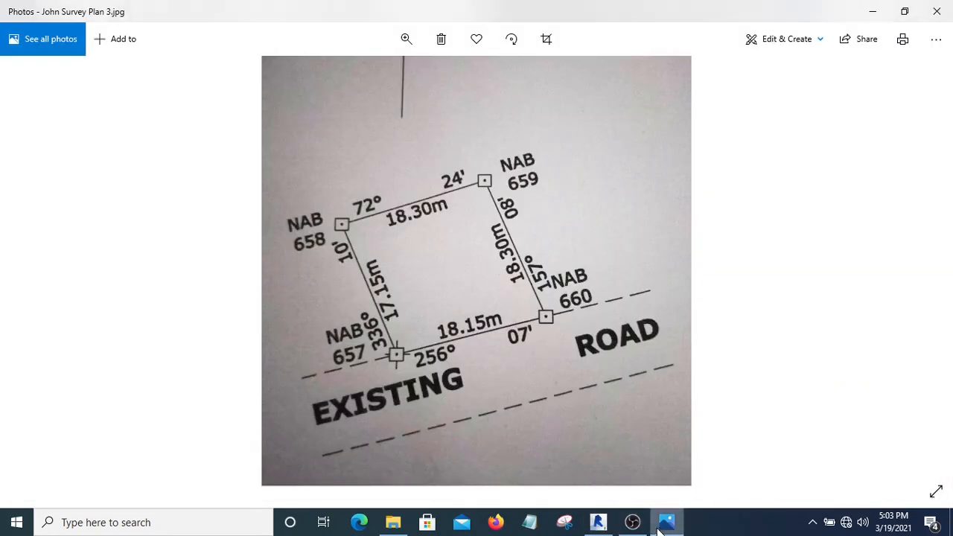
mouse_move(374, 310)
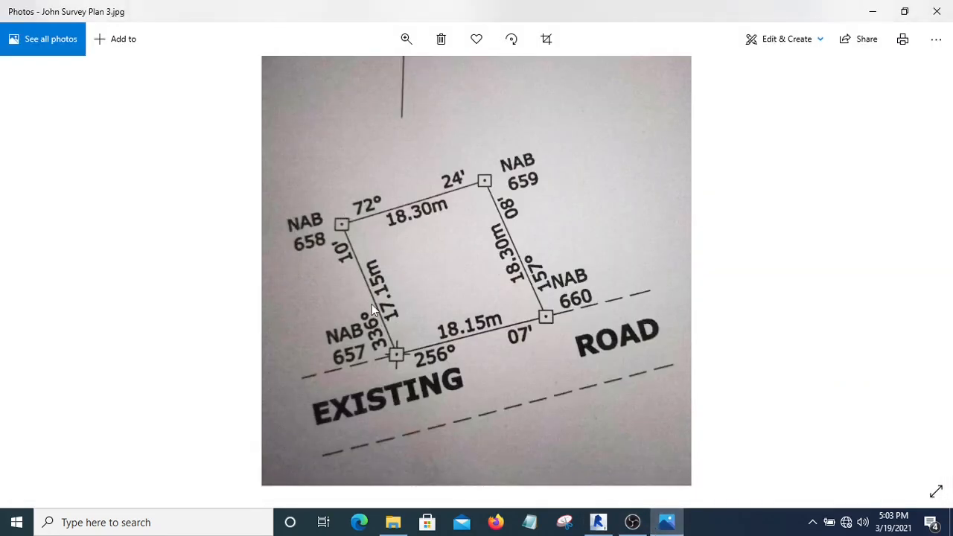
mouse_move(404, 351)
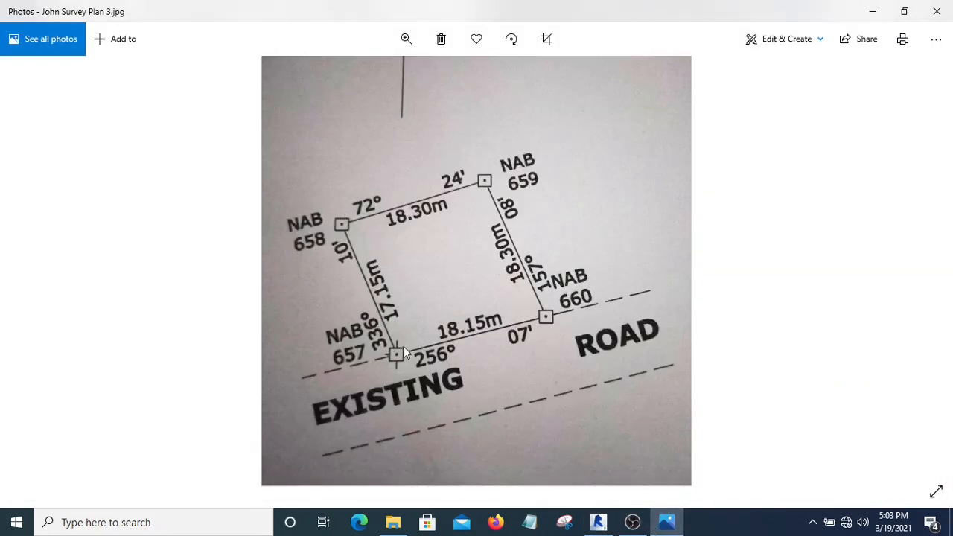
mouse_move(393, 311)
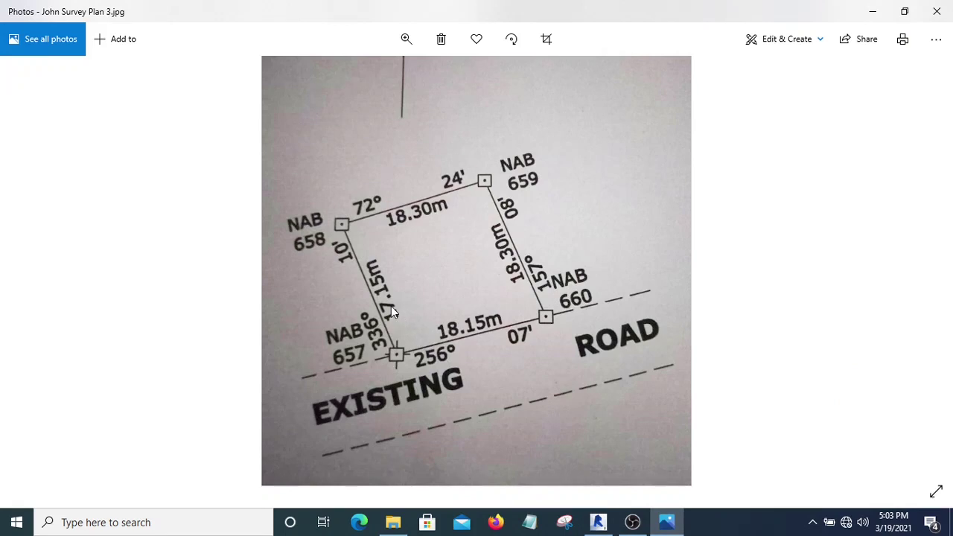
mouse_move(394, 294)
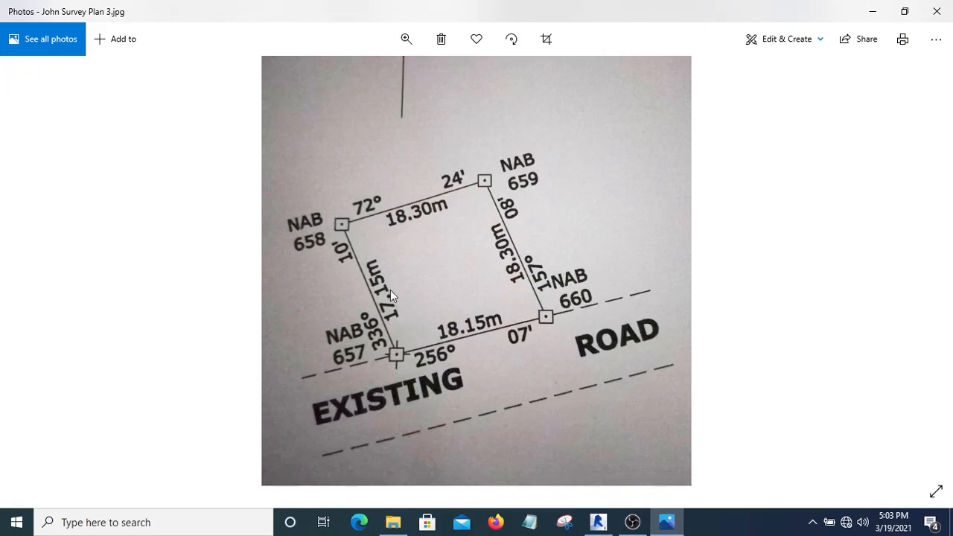
mouse_move(385, 327)
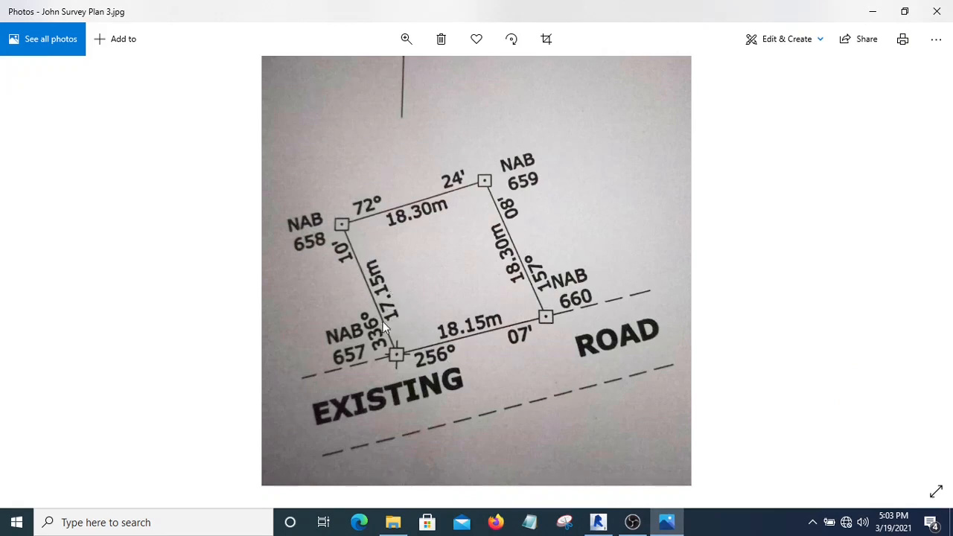
mouse_move(388, 351)
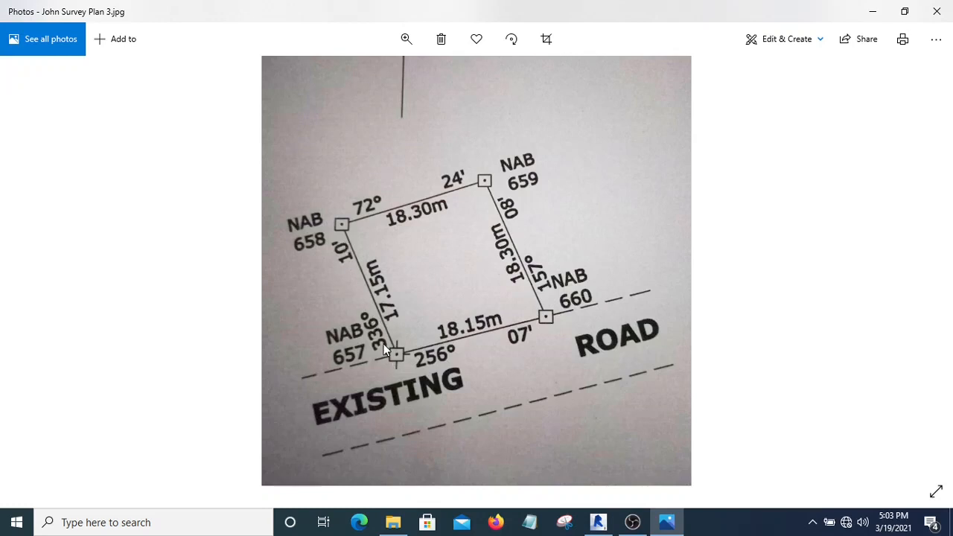
mouse_move(303, 225)
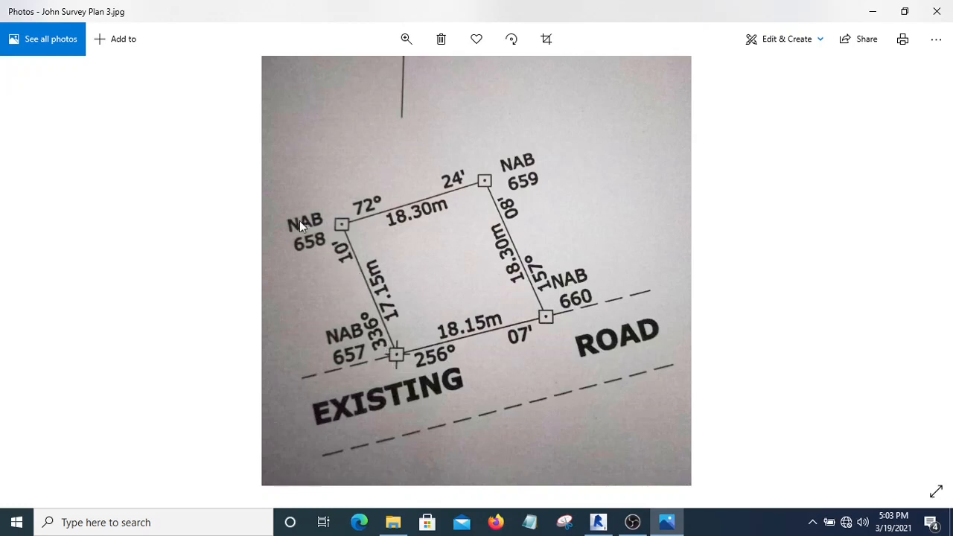
mouse_move(352, 279)
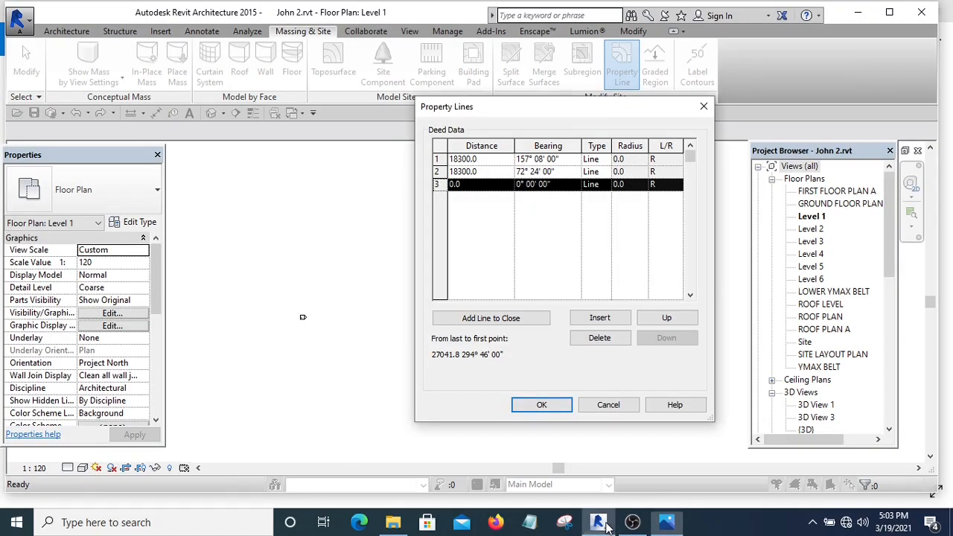
Step: Enter line 3 as 17150 at bearing 336° 10' and insert a fourth row
left_click(463, 184)
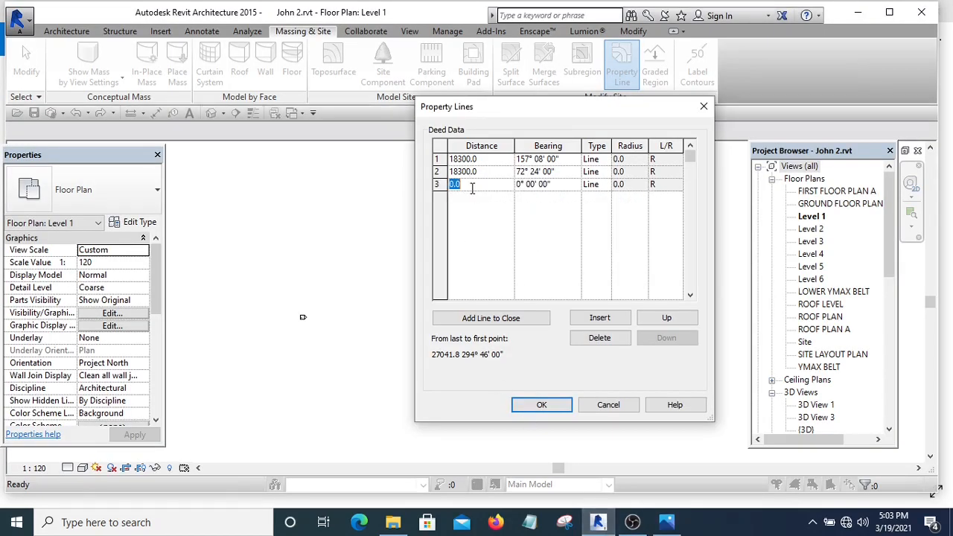
type("17150")
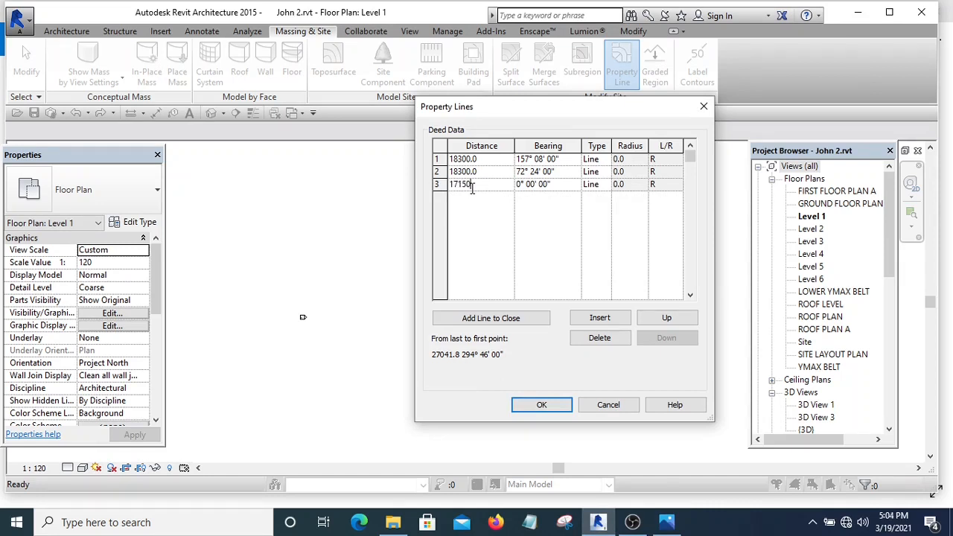
left_click(548, 184)
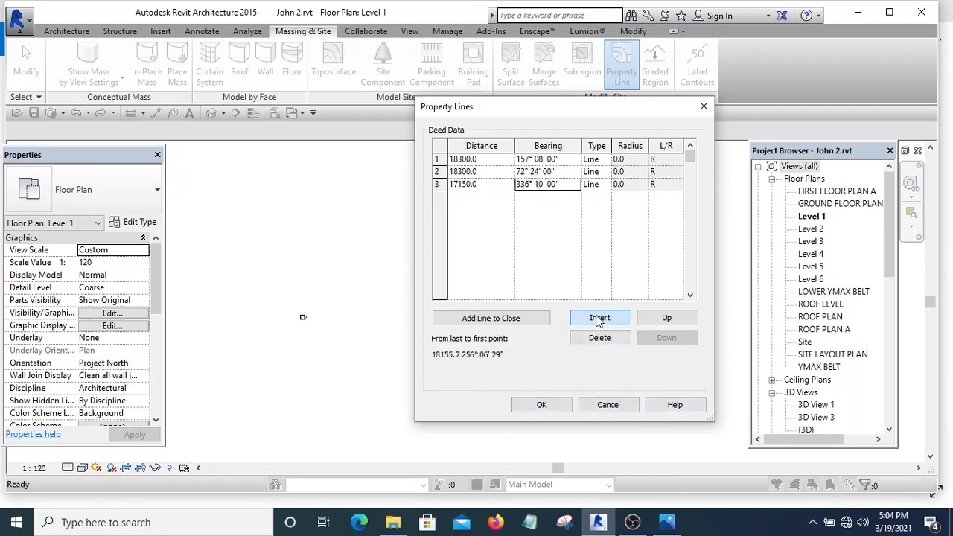
left_click(600, 317)
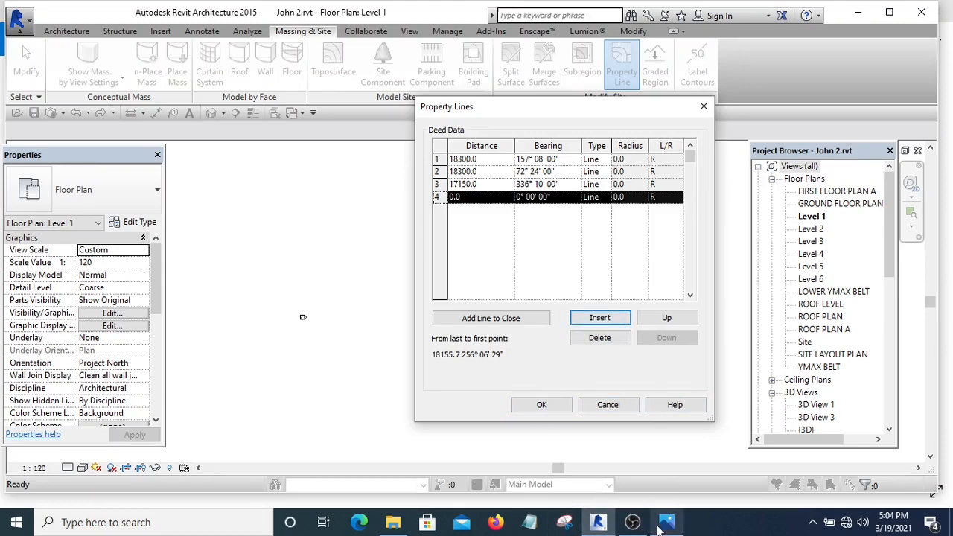
Step: View the survey plan showing the 18.15m side at bearing 256° 07'
left_click(668, 523)
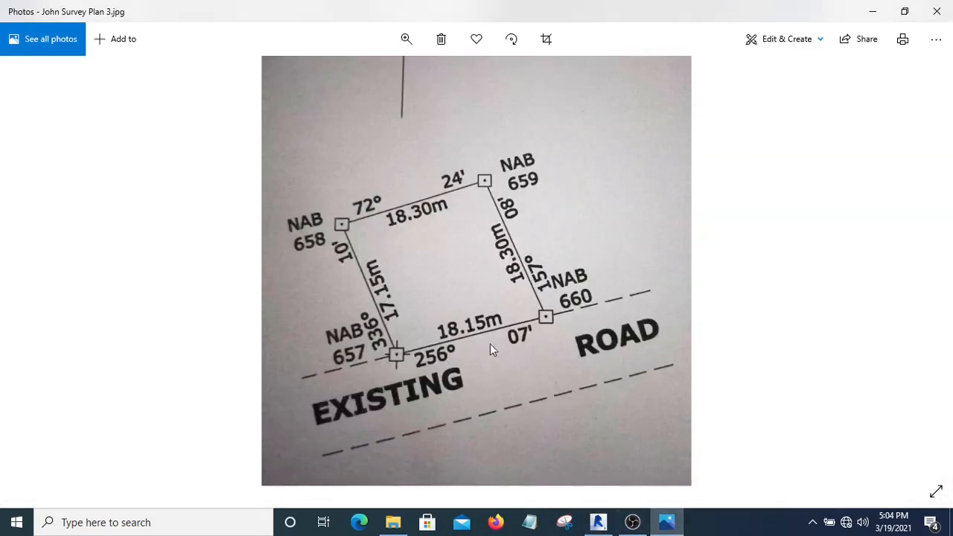
mouse_move(447, 343)
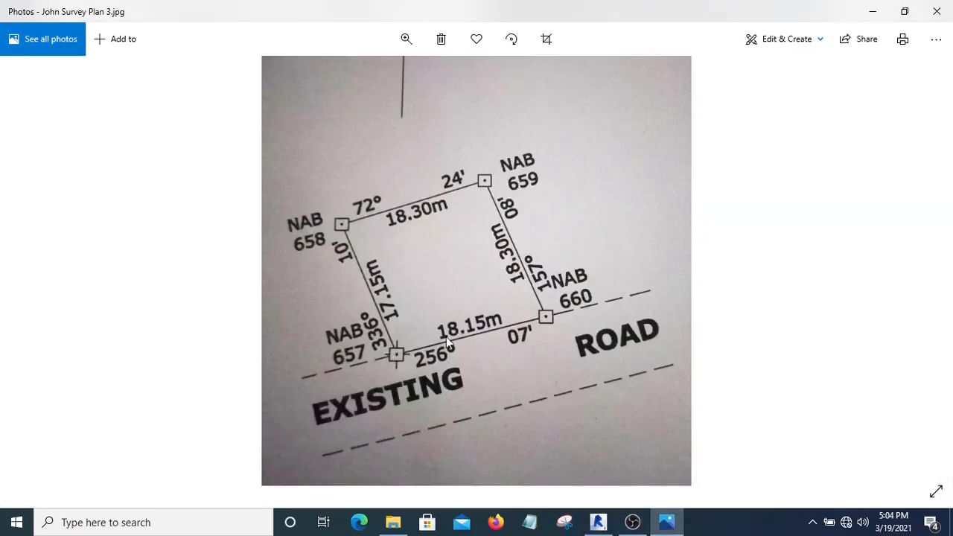
mouse_move(484, 329)
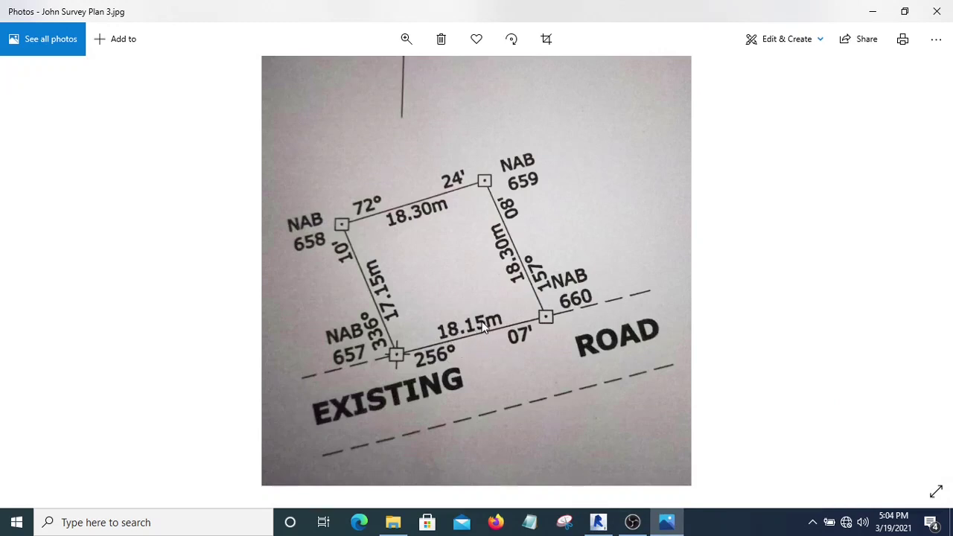
mouse_move(466, 357)
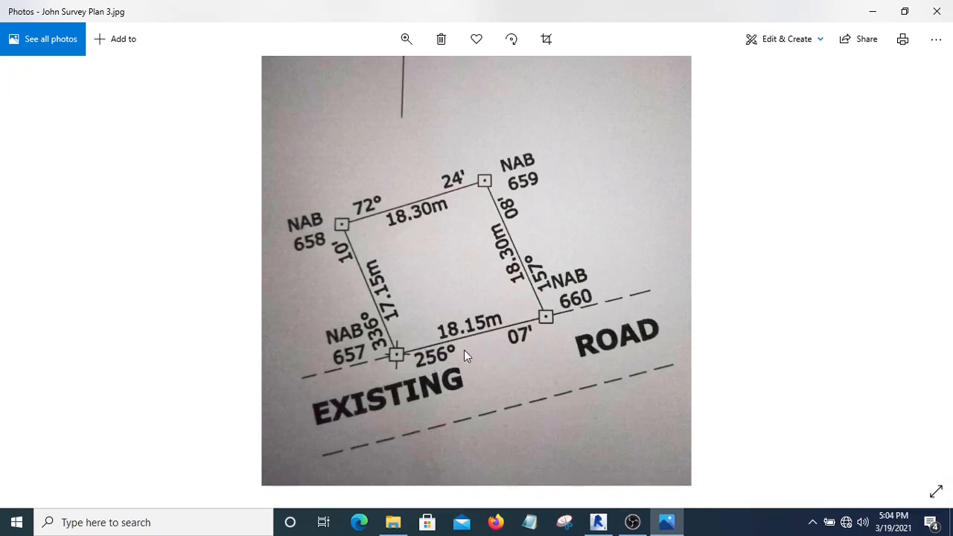
mouse_move(525, 338)
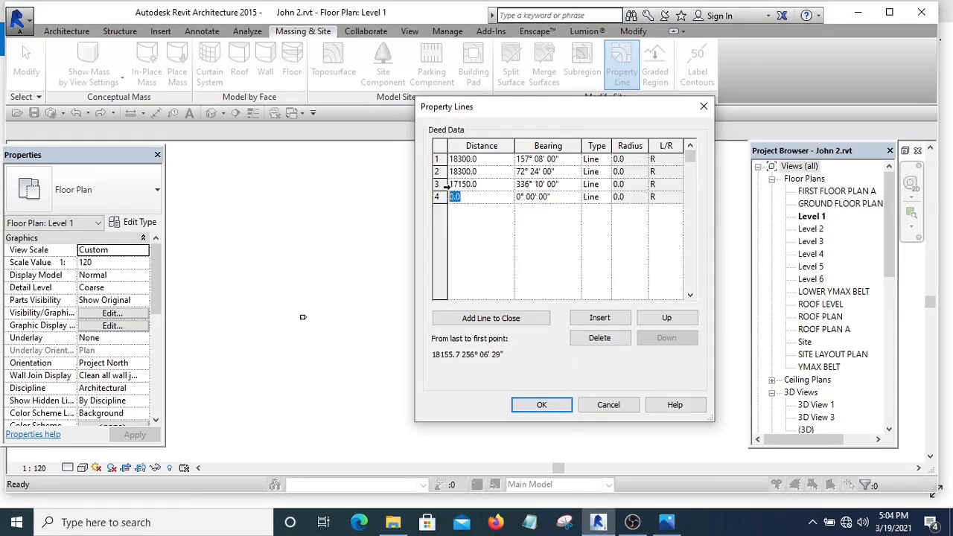
Step: Enter line 4 as 18150 at 256° 07' 00" and create the 320.111 m² boundary
type("1815")
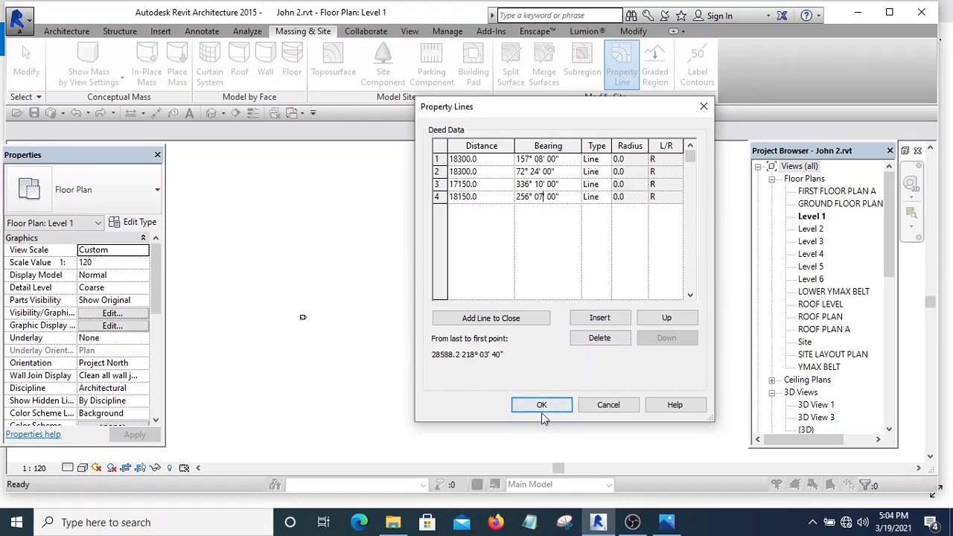
left_click(542, 405)
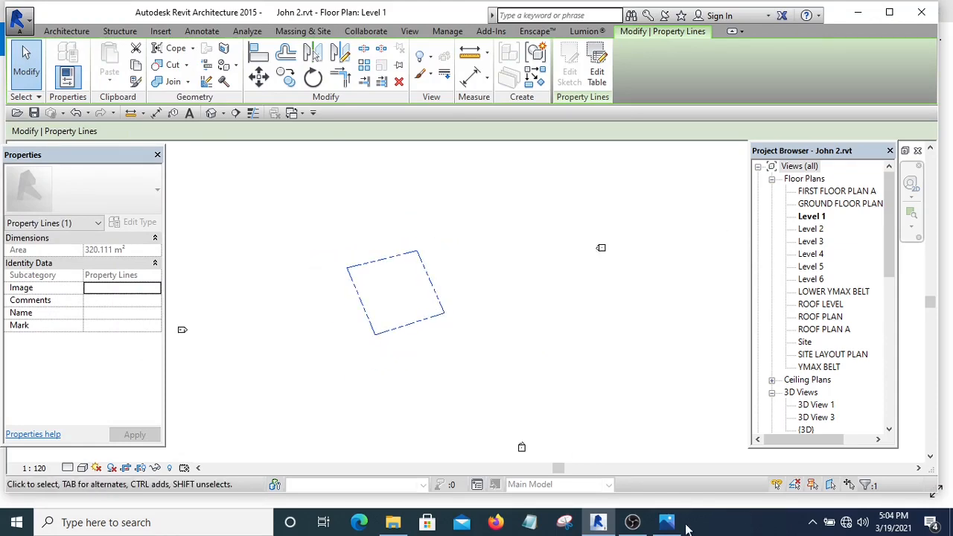
Step: View the survey plan photo again to compare with the drawn boundary
left_click(666, 522)
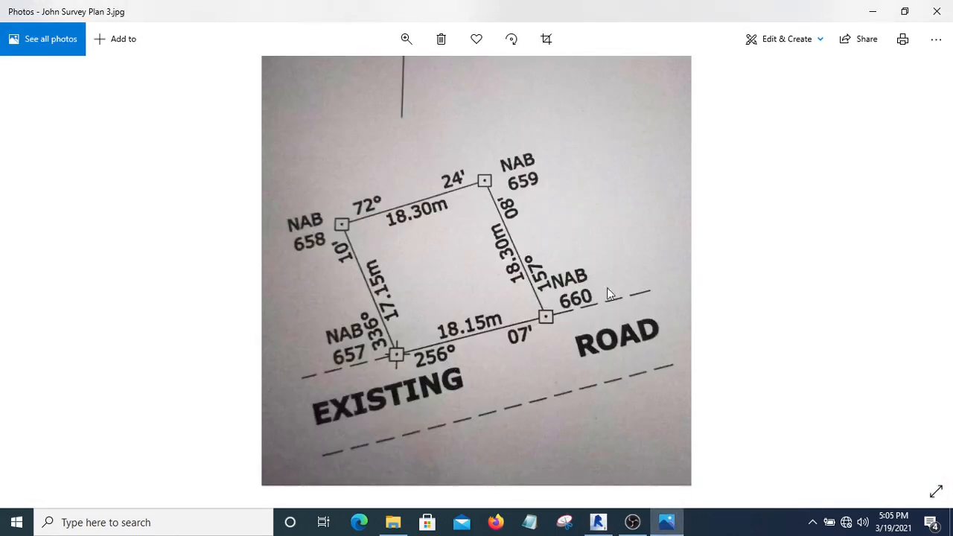
mouse_move(507, 401)
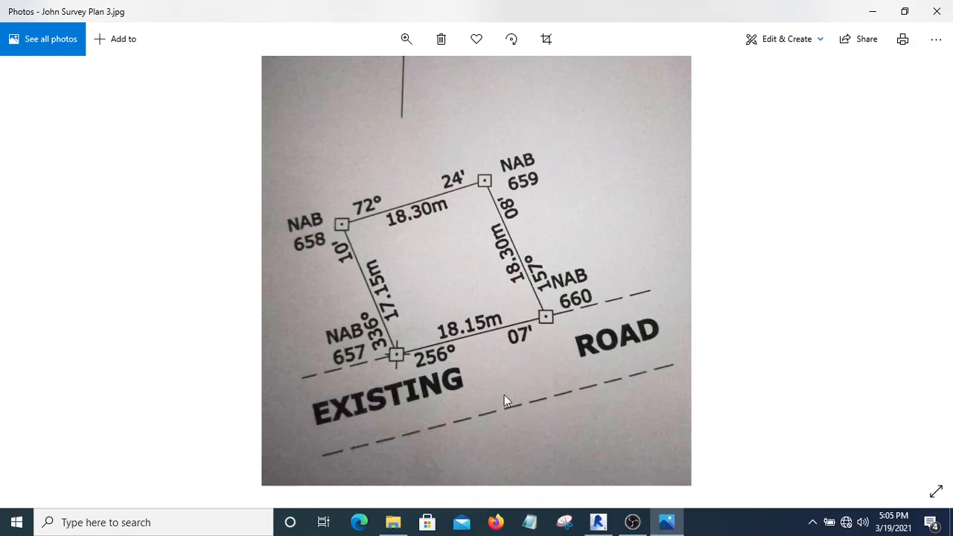
mouse_move(734, 385)
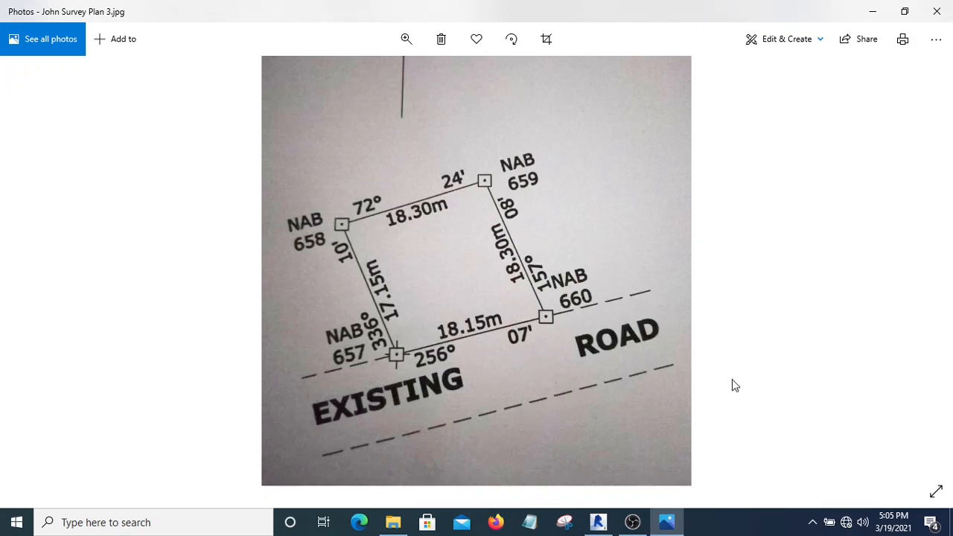
mouse_move(871, 13)
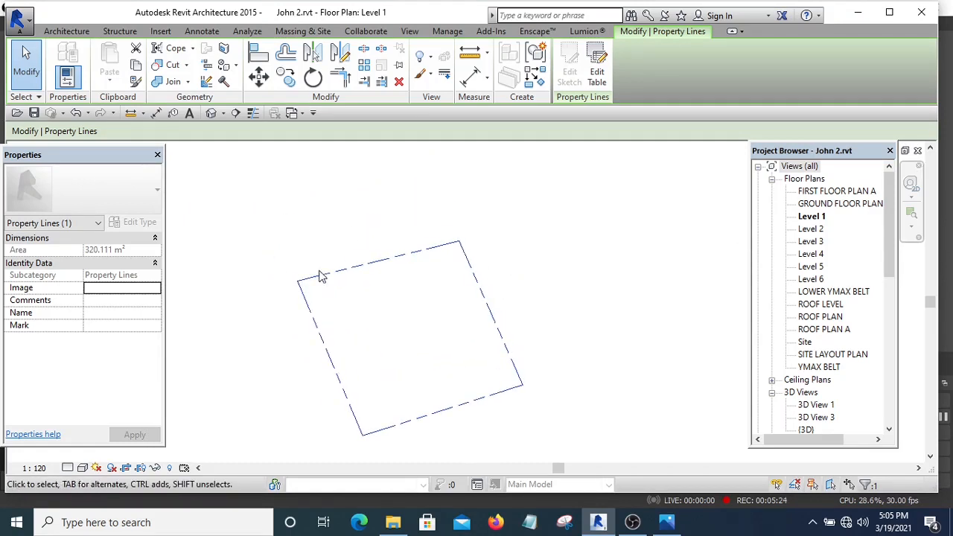
mouse_move(502, 238)
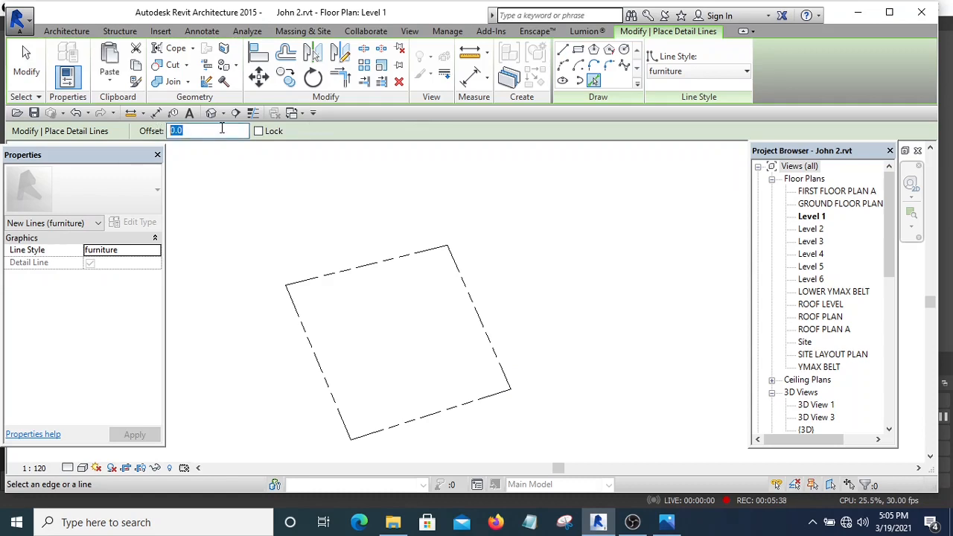
Step: Set the detail line Pick Lines offset to 500
type("500")
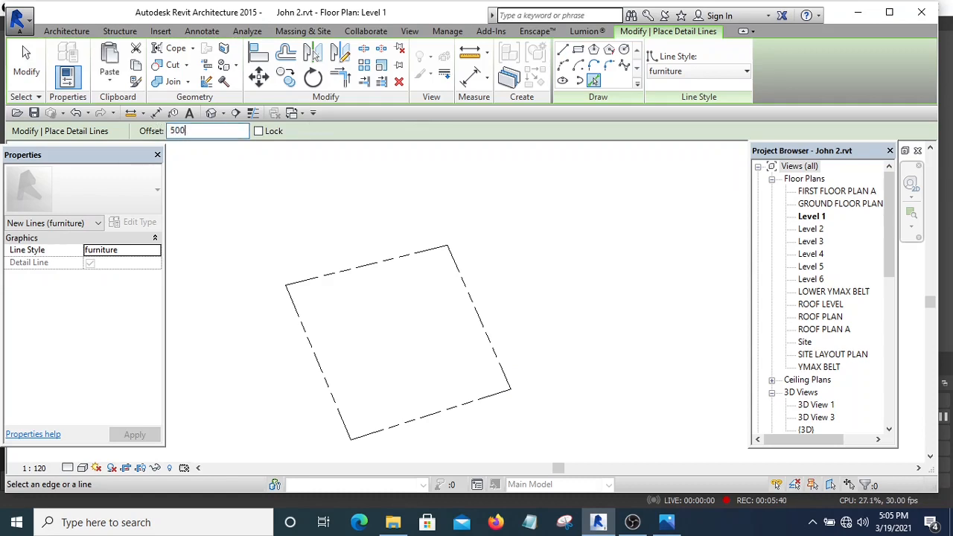
mouse_move(475, 313)
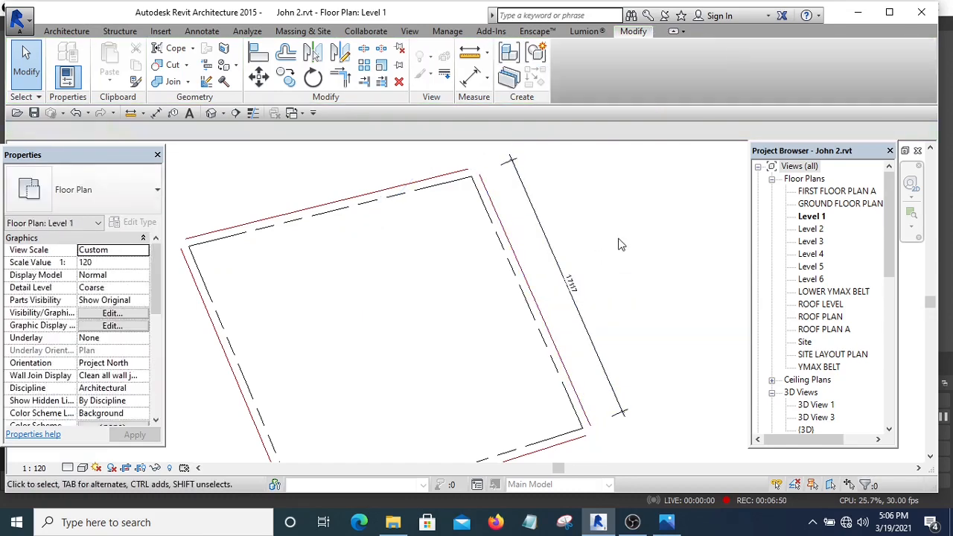
Step: Place aligned dimensions (17117, 18147) along the plot sides and select the whole plot
left_click(458, 227)
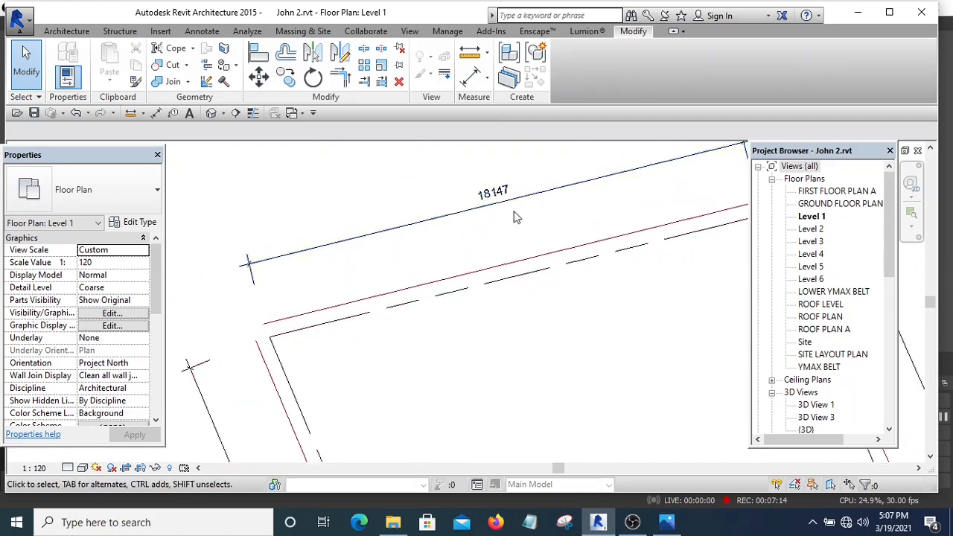
left_click_drag(518, 216, 547, 355)
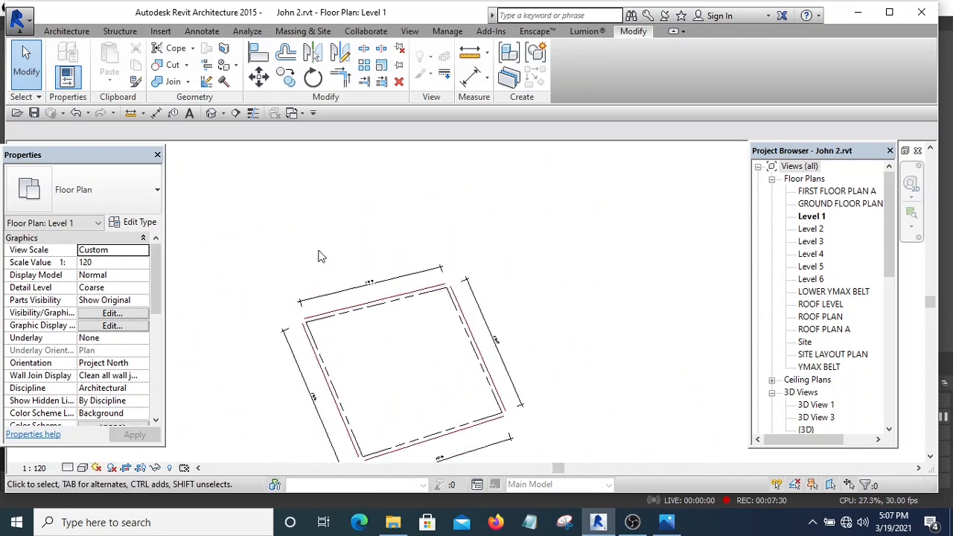
mouse_move(533, 364)
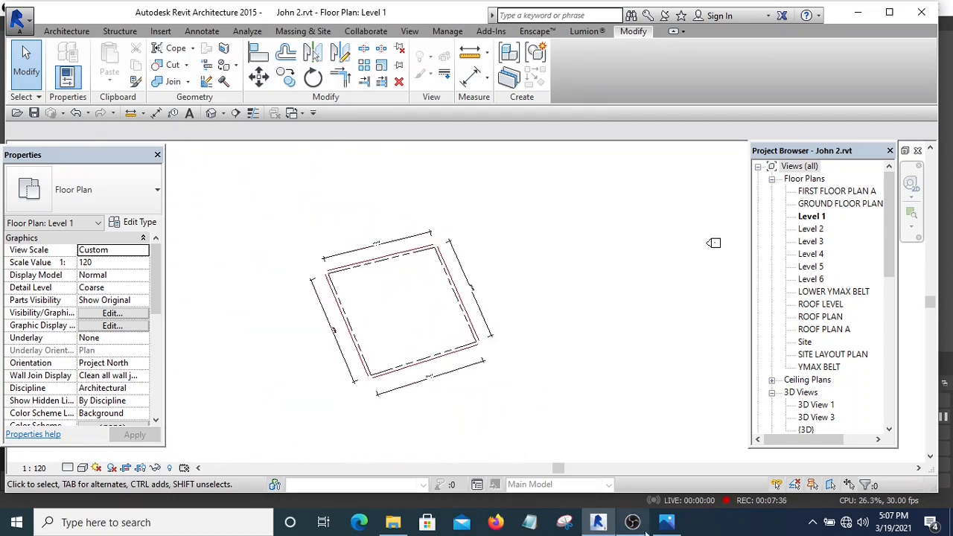
left_click(666, 522)
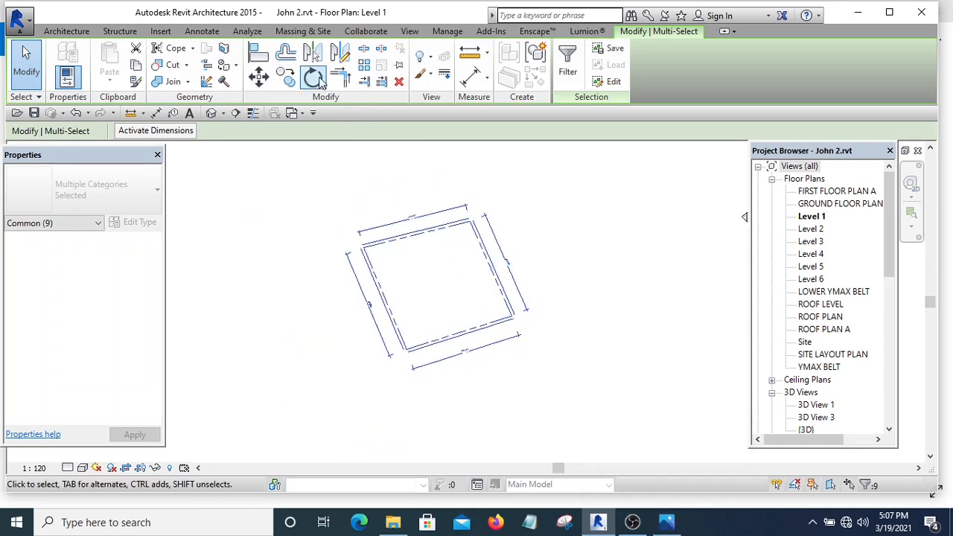
Step: Rotate the selected property line, offset lines and dimensions toward the survey angle
left_click(310, 73)
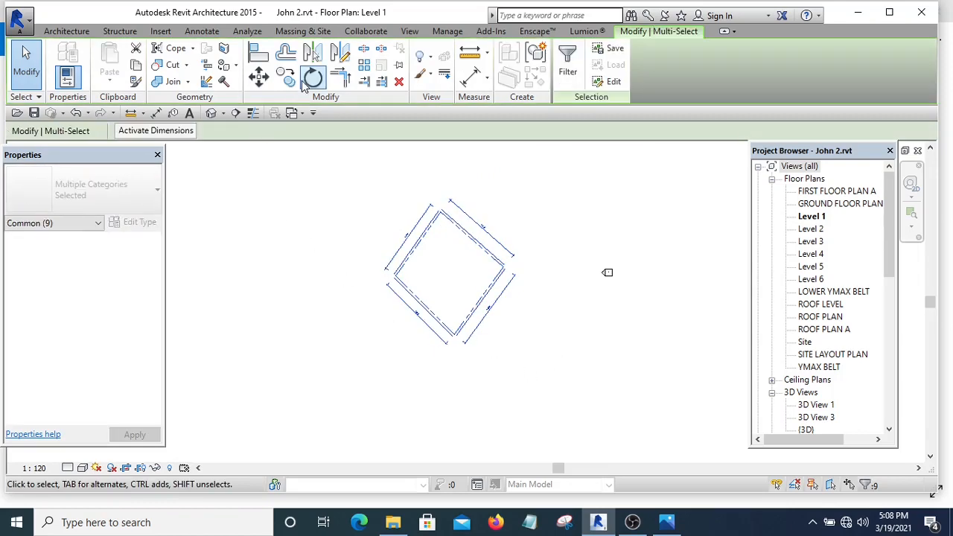
left_click(308, 77)
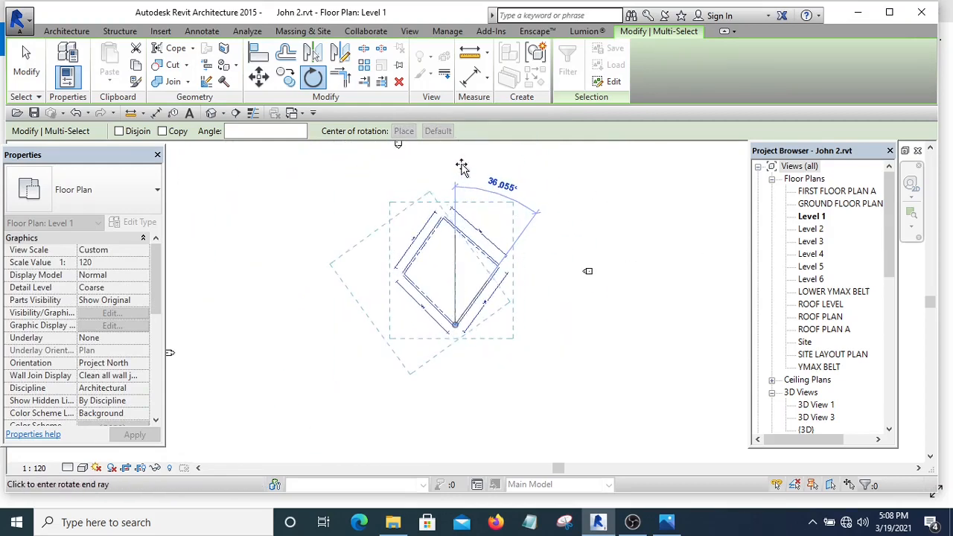
mouse_move(454, 164)
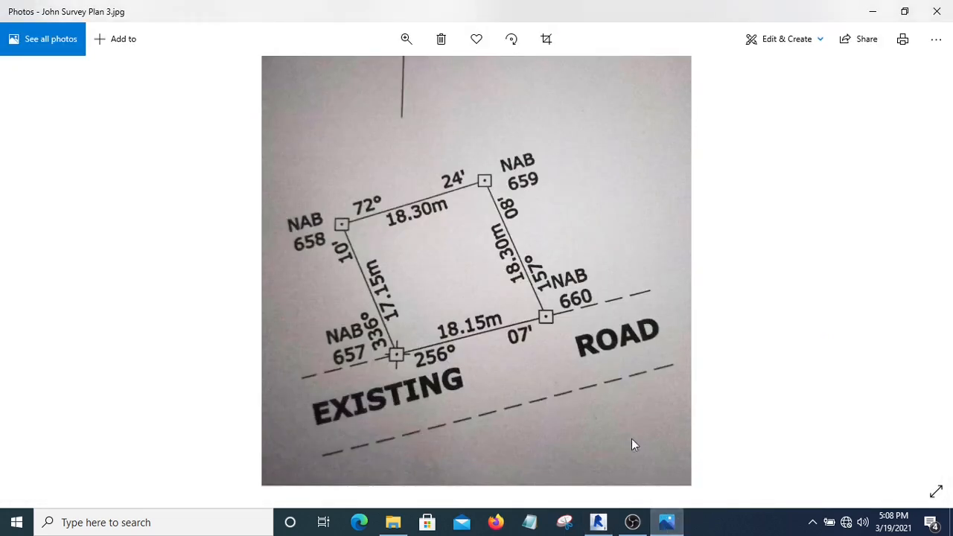
mouse_move(366, 277)
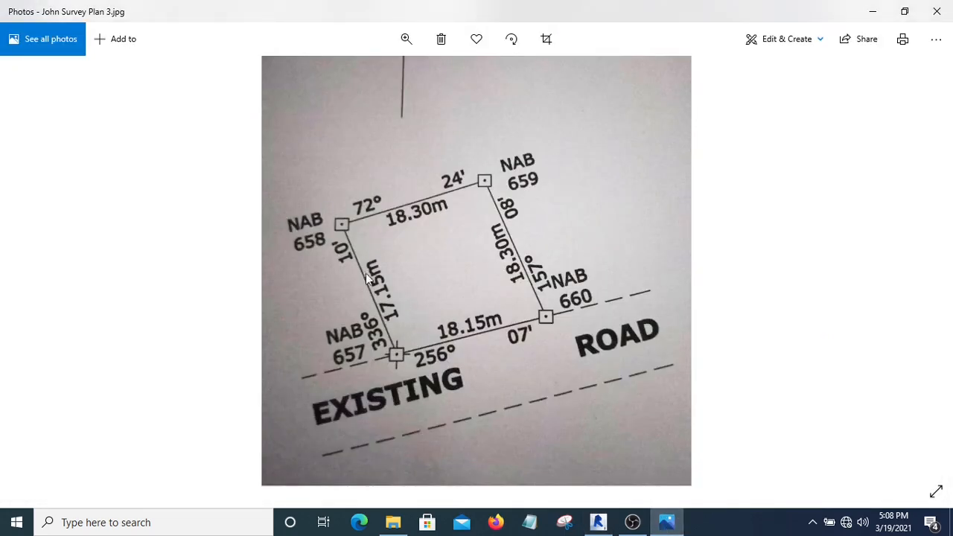
mouse_move(227, 322)
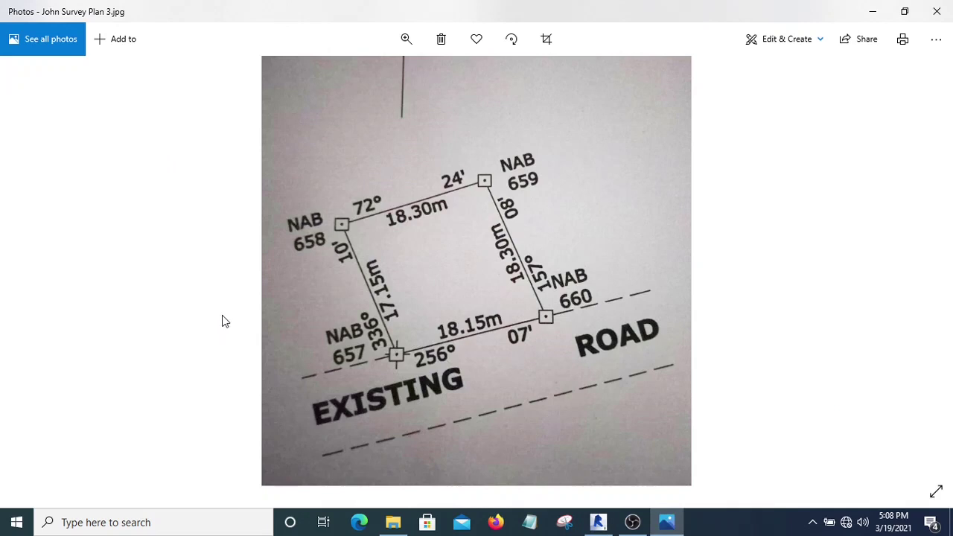
mouse_move(468, 342)
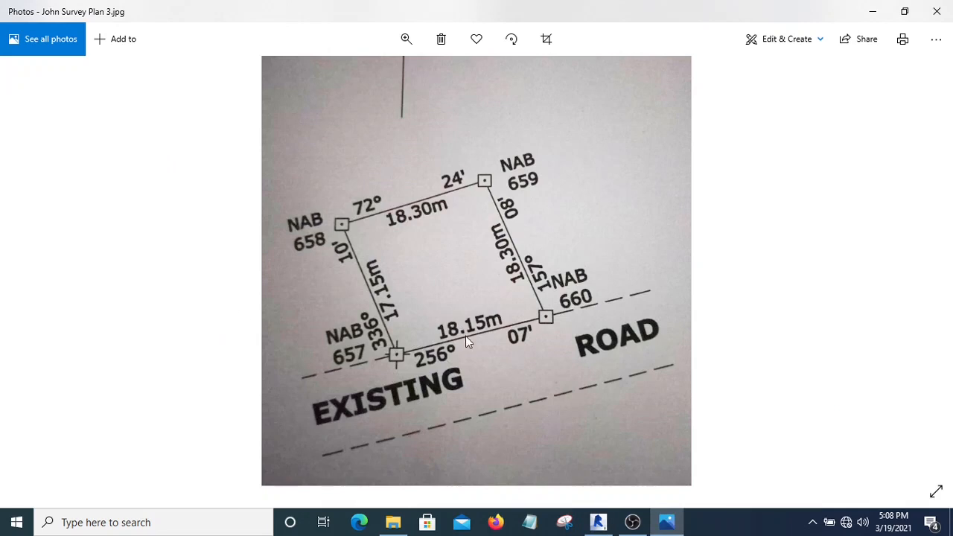
mouse_move(513, 436)
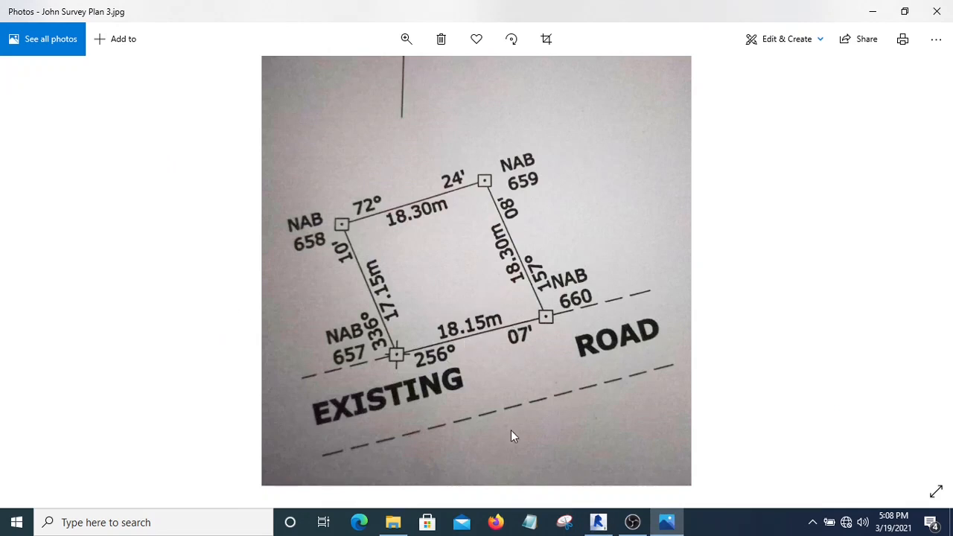
Step: Return to Revit after viewing the survey plan photo
left_click(598, 522)
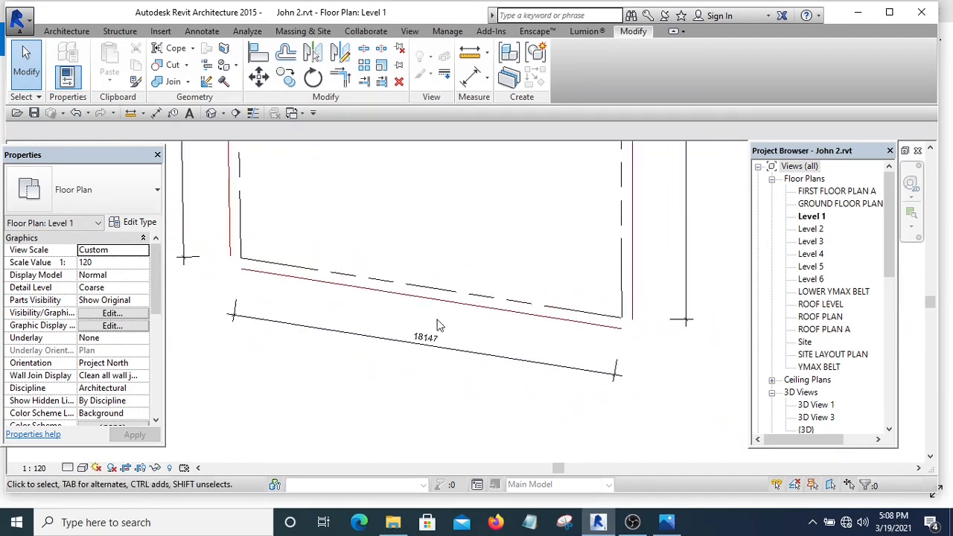
left_click(425, 336)
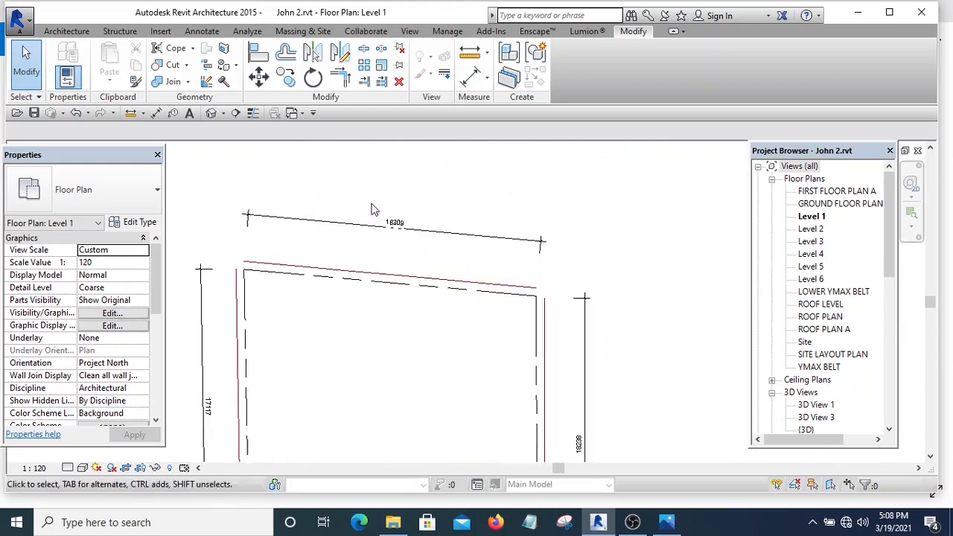
left_click(395, 221)
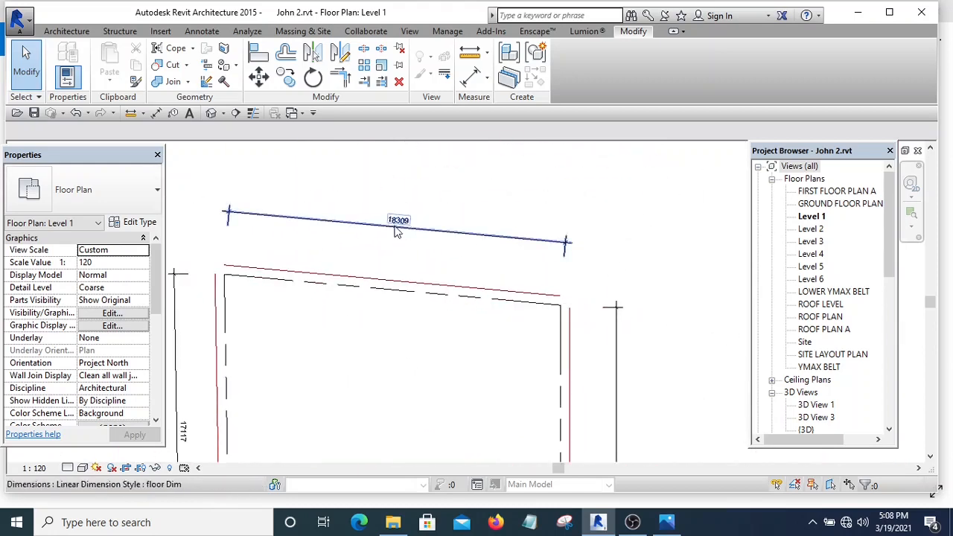